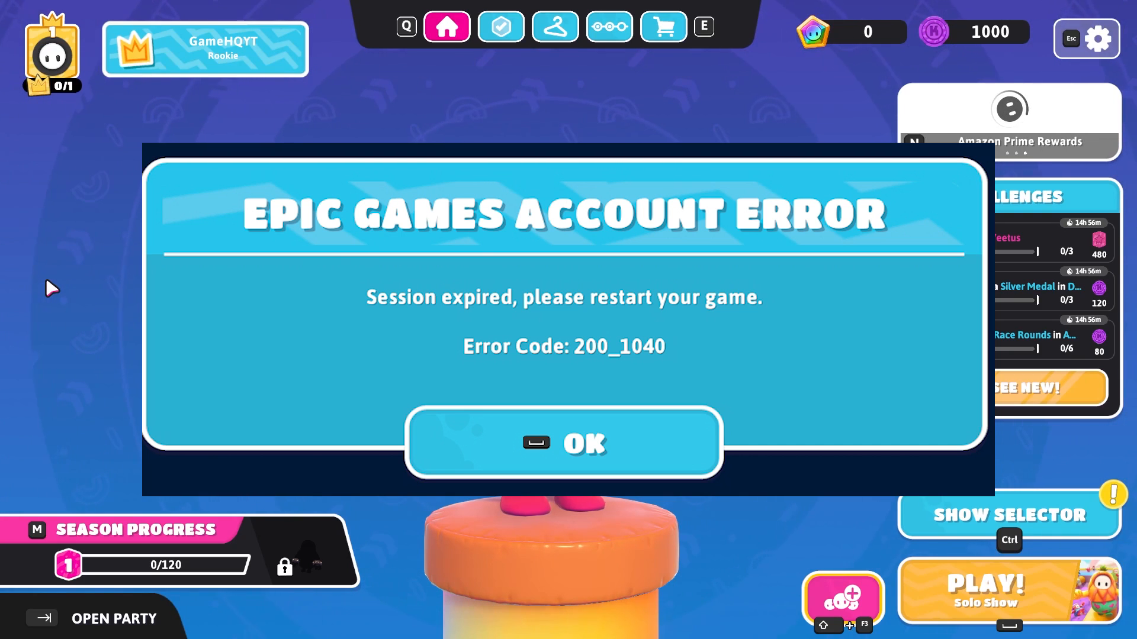
Dismiss the session-expired account error and quit Fall Guys to the desktop
click(563, 442)
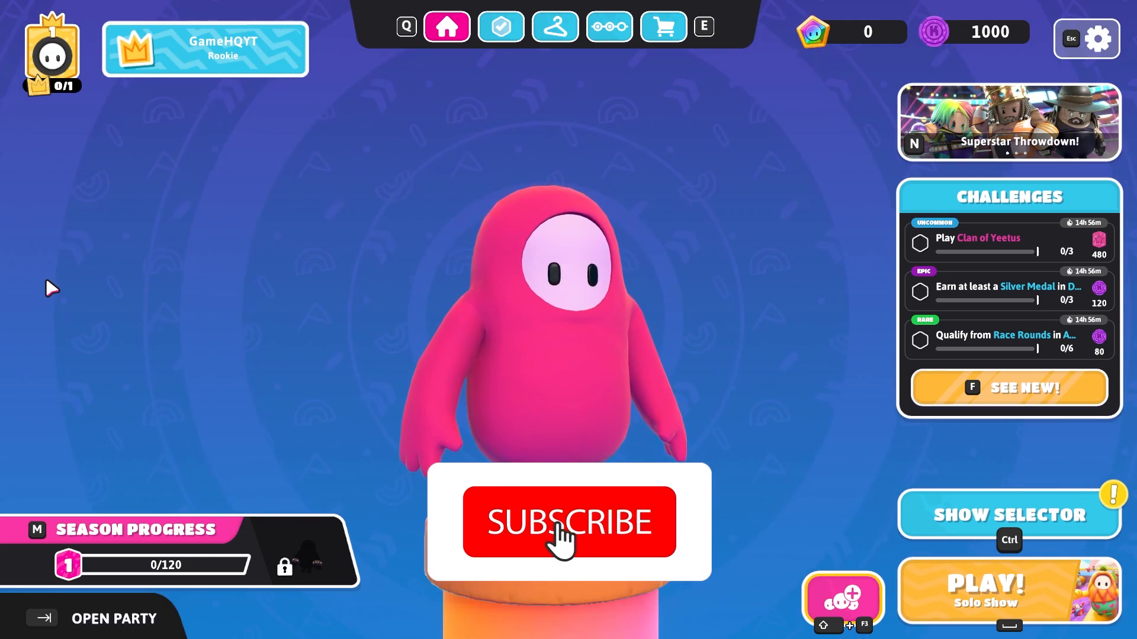
click(568, 522)
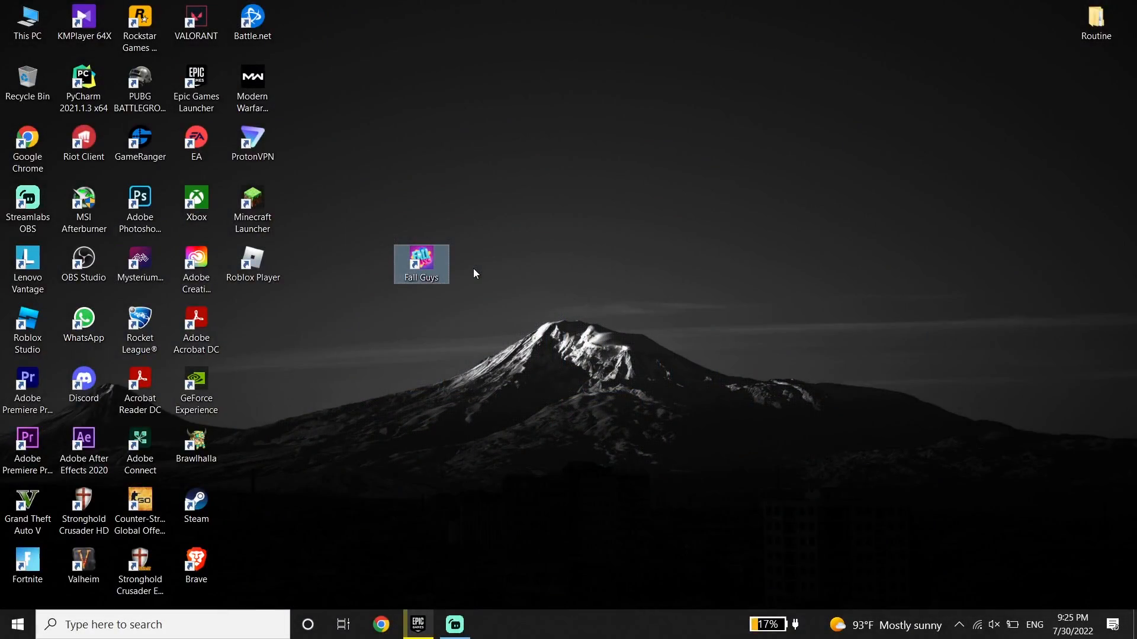
mouse_move(478, 270)
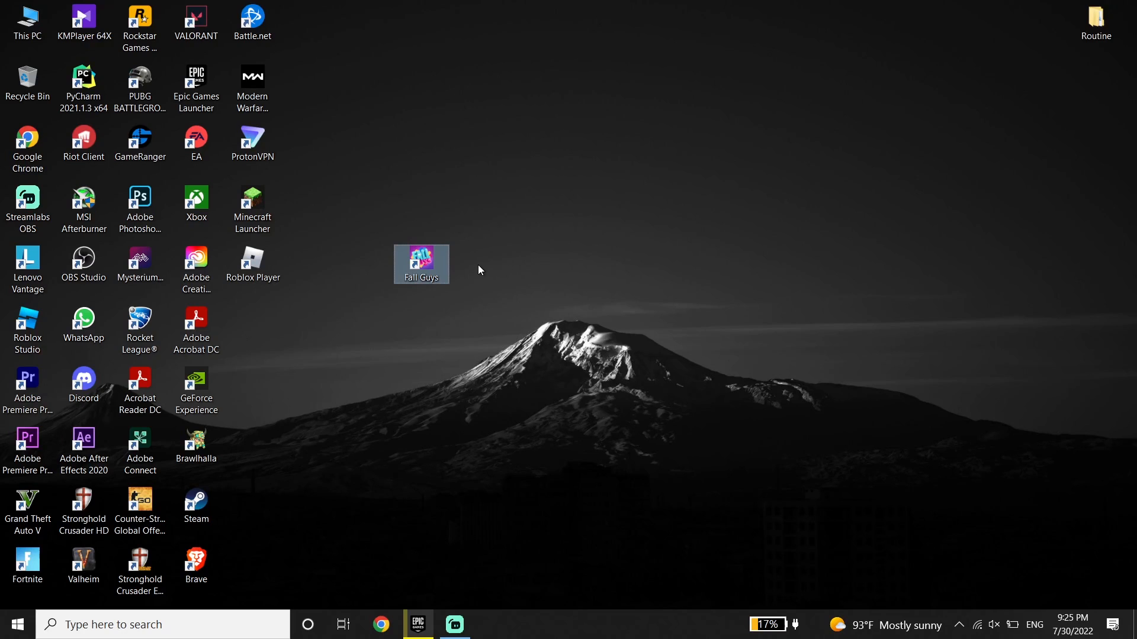
click(480, 283)
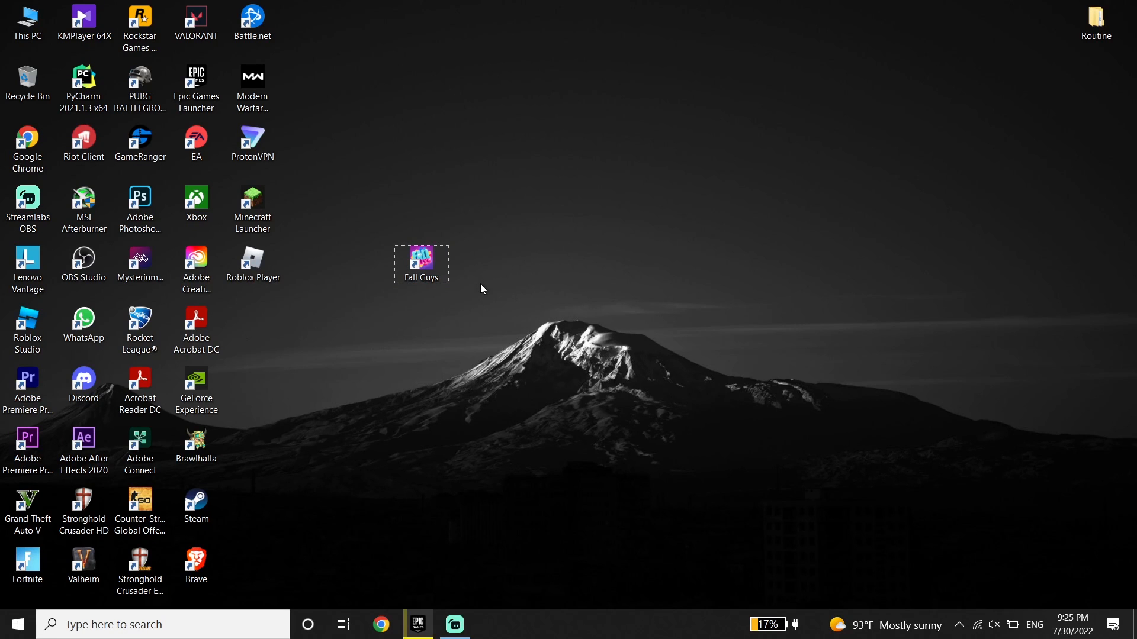
mouse_move(417, 624)
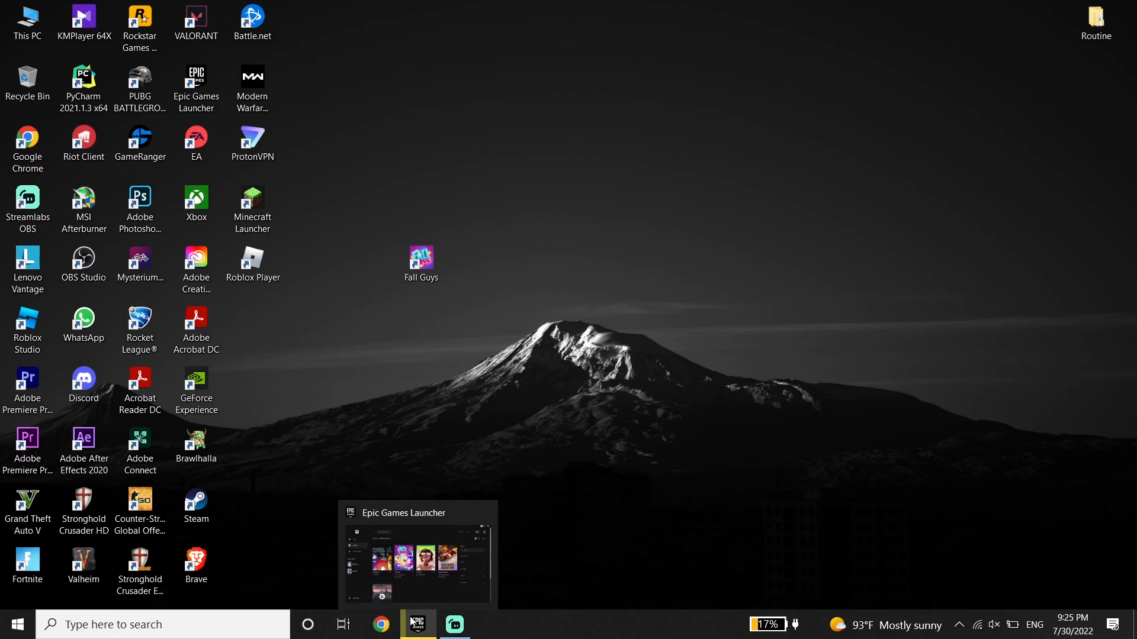
Restore the launcher and show the Fall Guys options menu in the Library
click(417, 624)
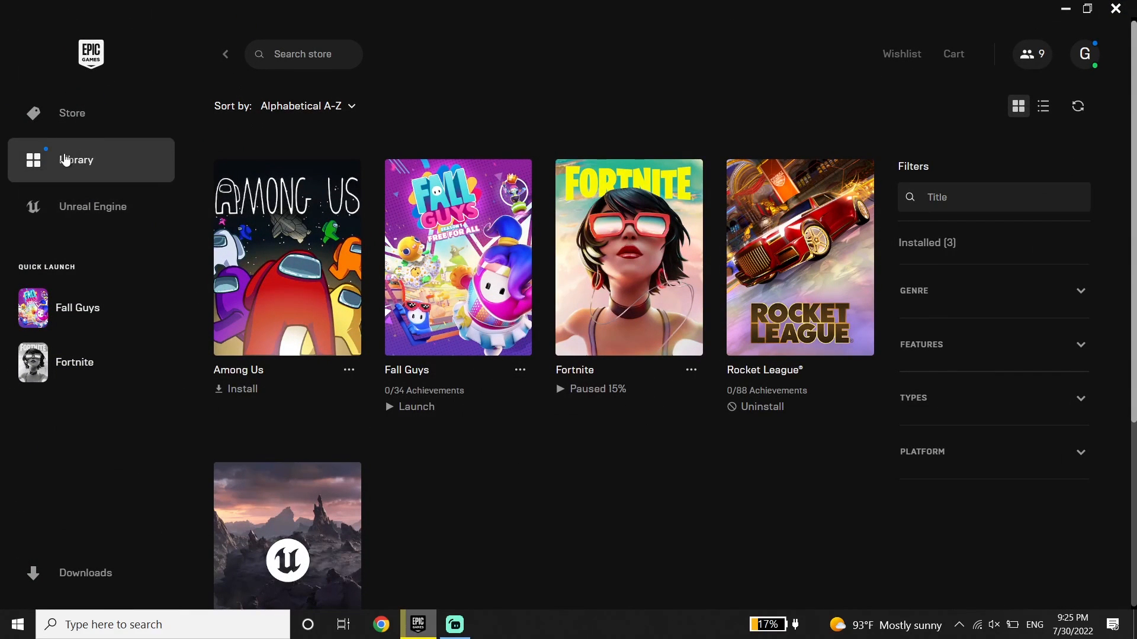
mouse_move(83, 175)
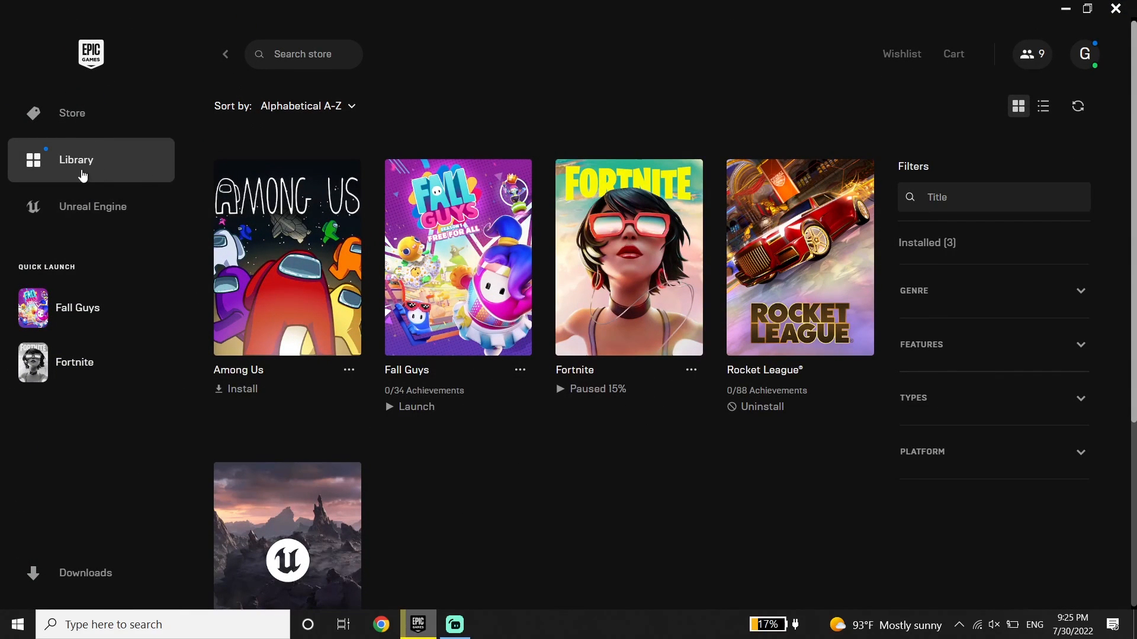
mouse_move(514, 385)
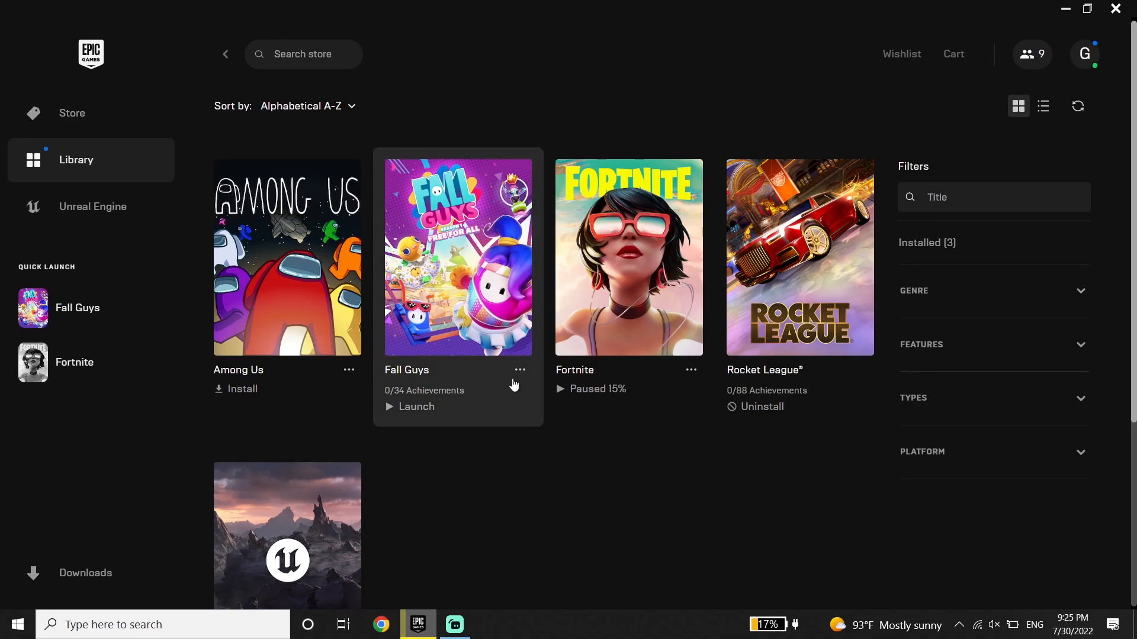
click(518, 371)
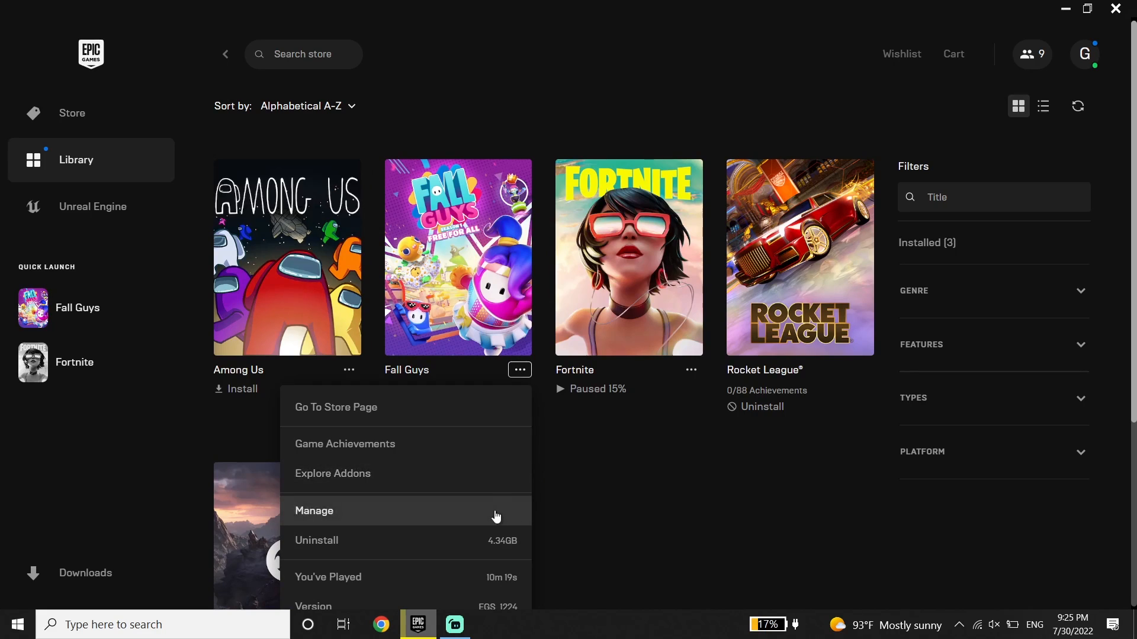
click(313, 510)
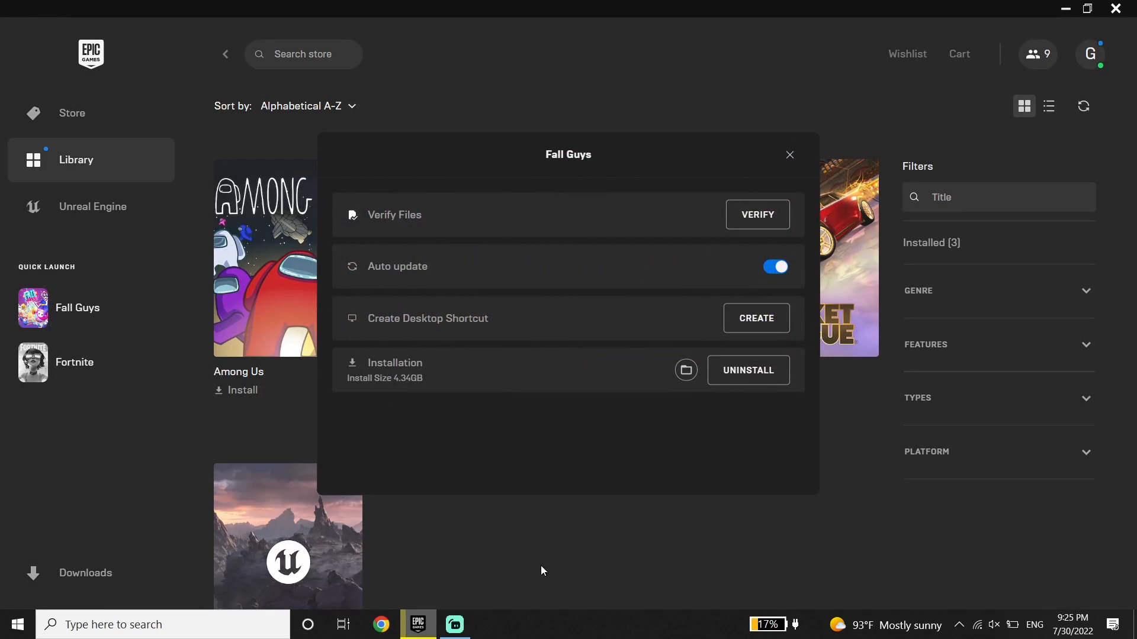
mouse_move(605, 235)
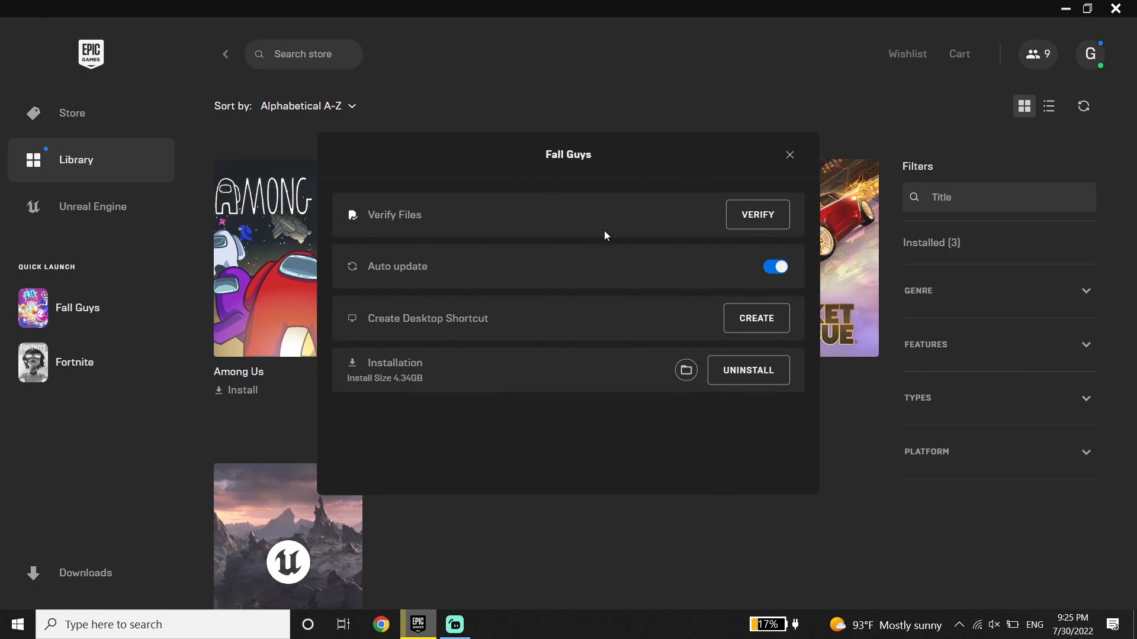
mouse_move(693, 255)
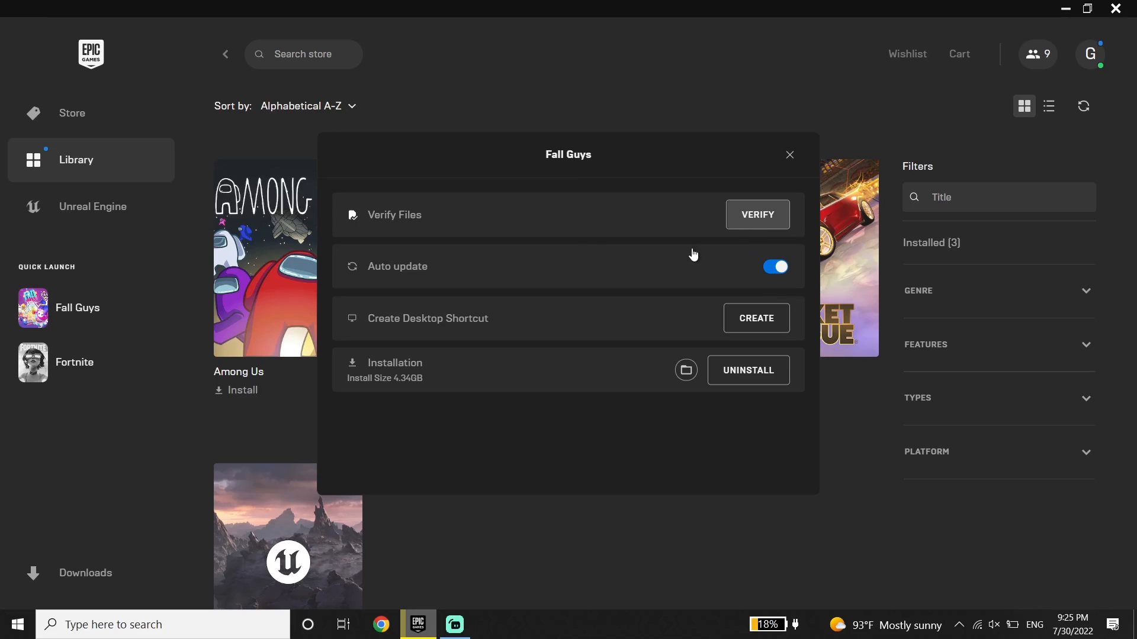
mouse_move(537, 196)
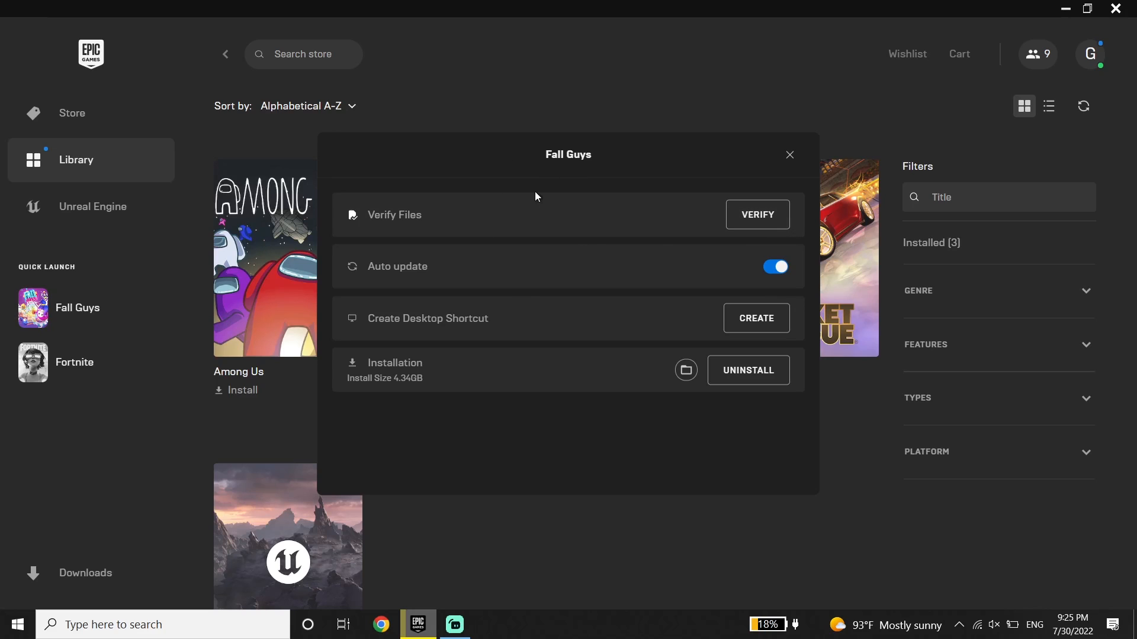
mouse_move(651, 167)
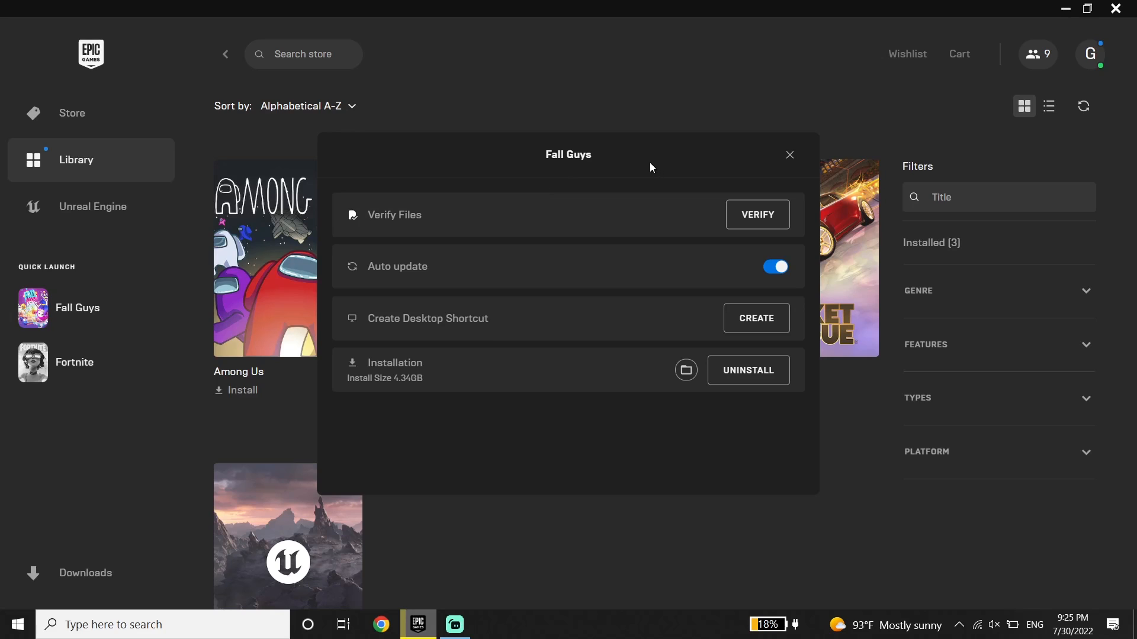
mouse_move(686, 179)
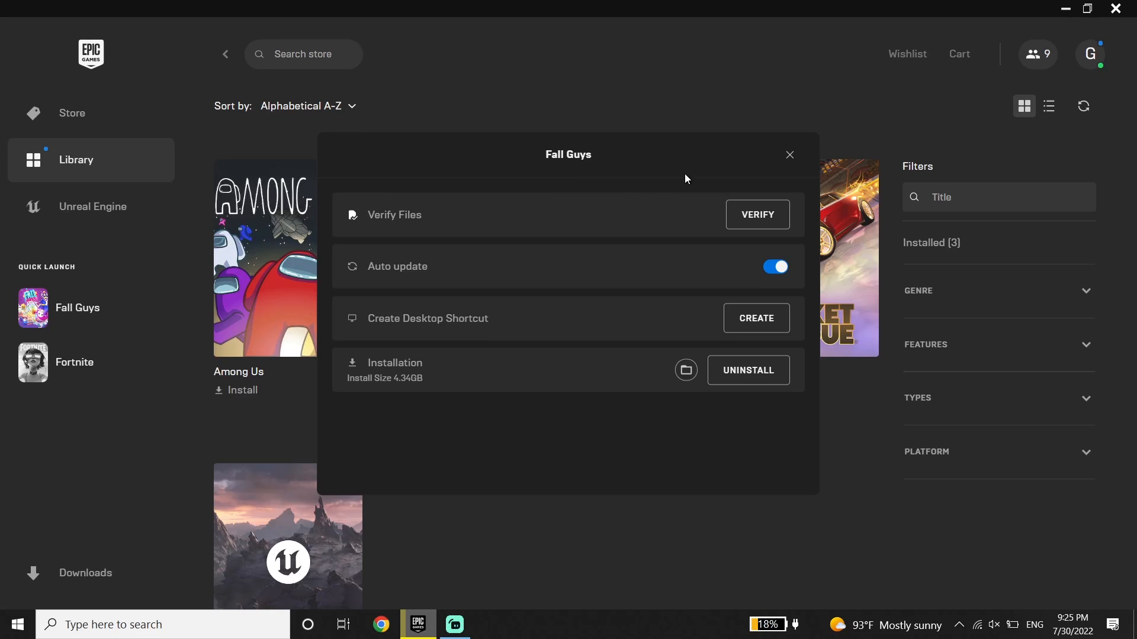
mouse_move(704, 174)
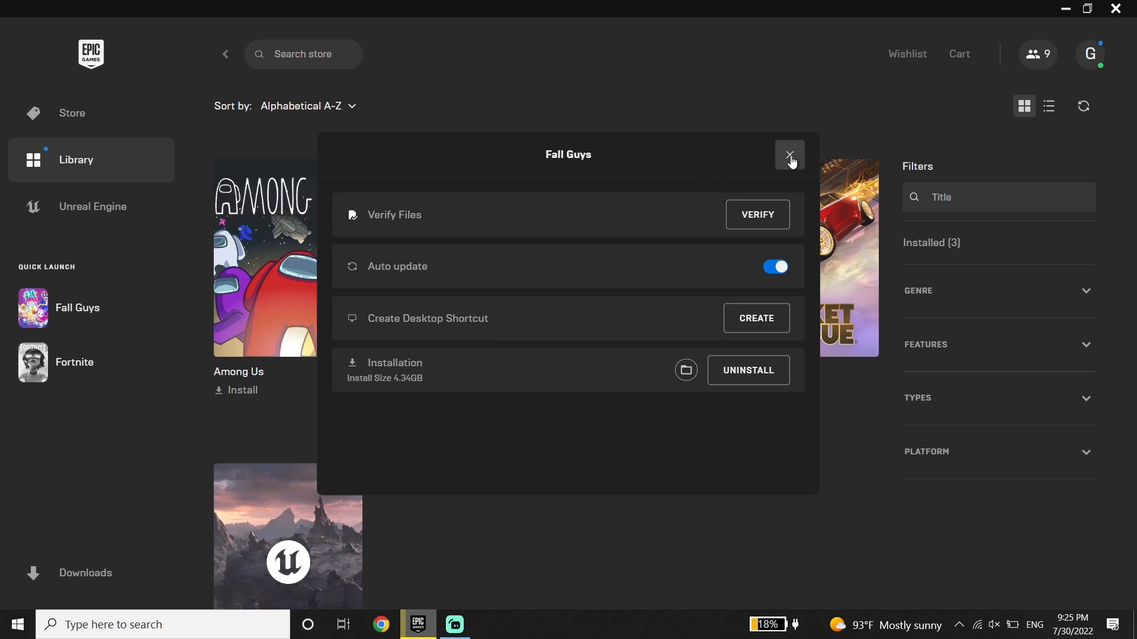
click(788, 154)
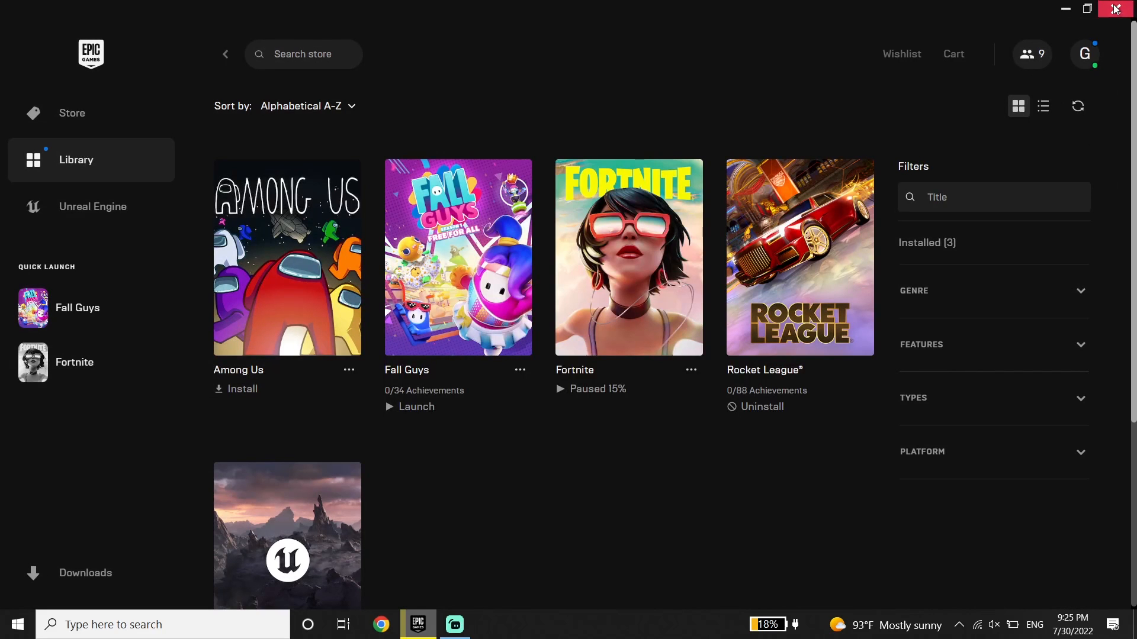
Close the launcher and search Windows for 'control Panel'
click(1115, 8)
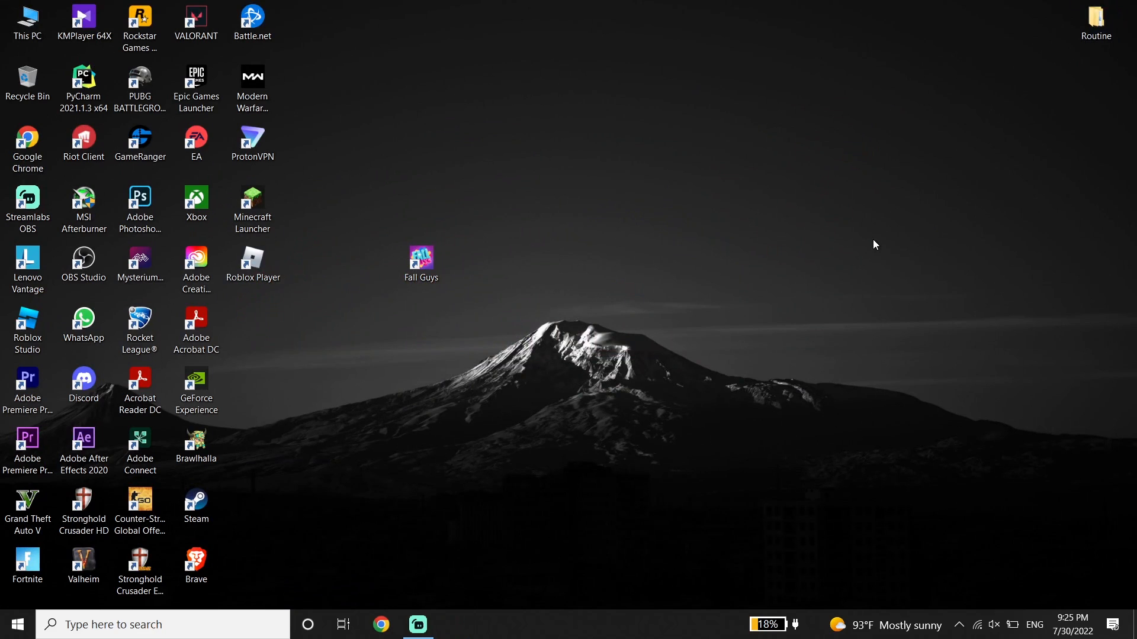
click(162, 624)
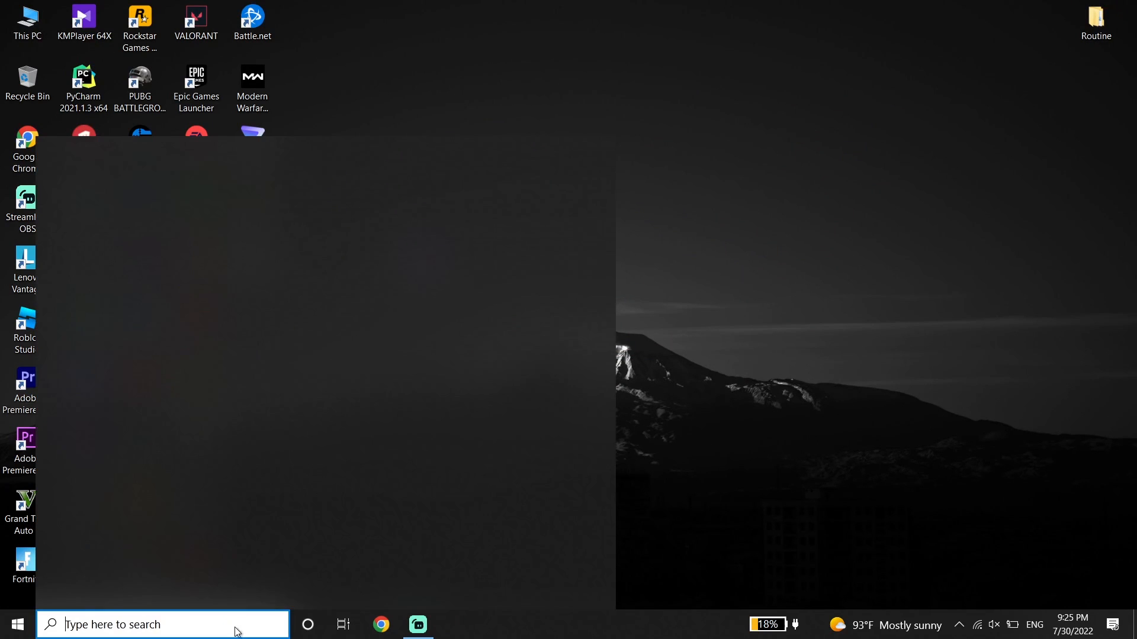
text(control Panel)
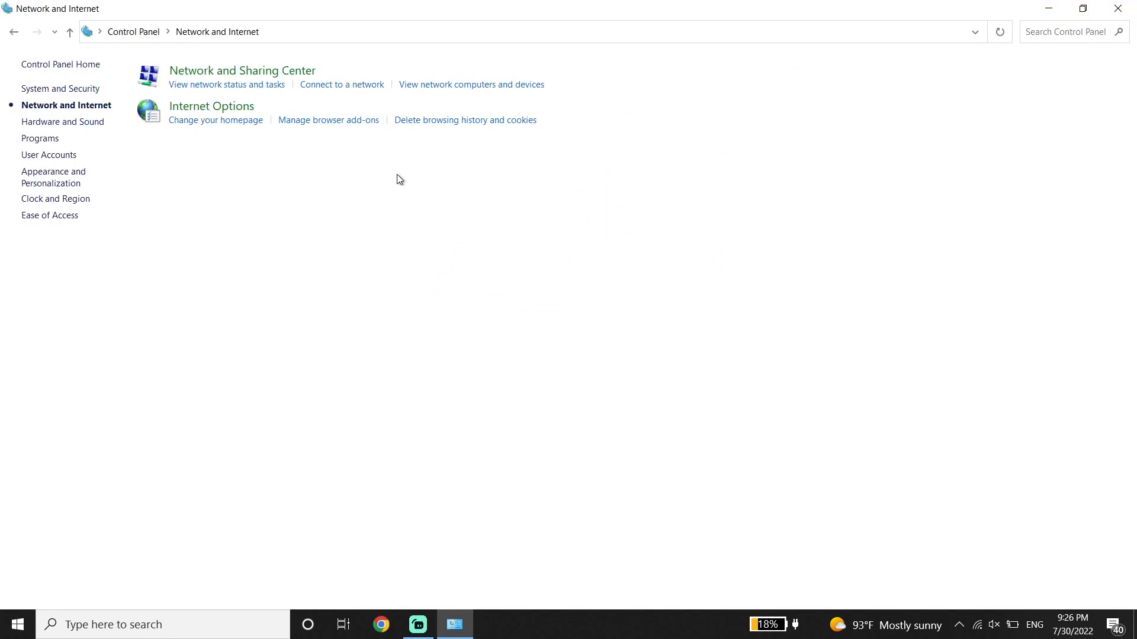
mouse_move(267, 70)
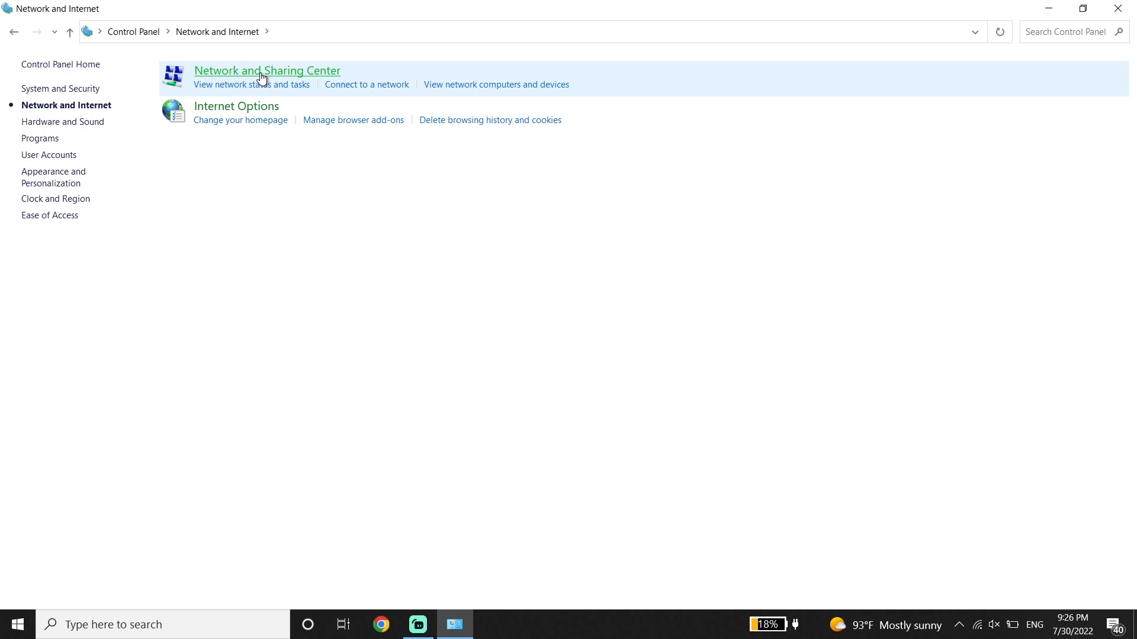
Go to the Network and Sharing Center listing the Wi-Fi and ProtonVPN connections
click(266, 70)
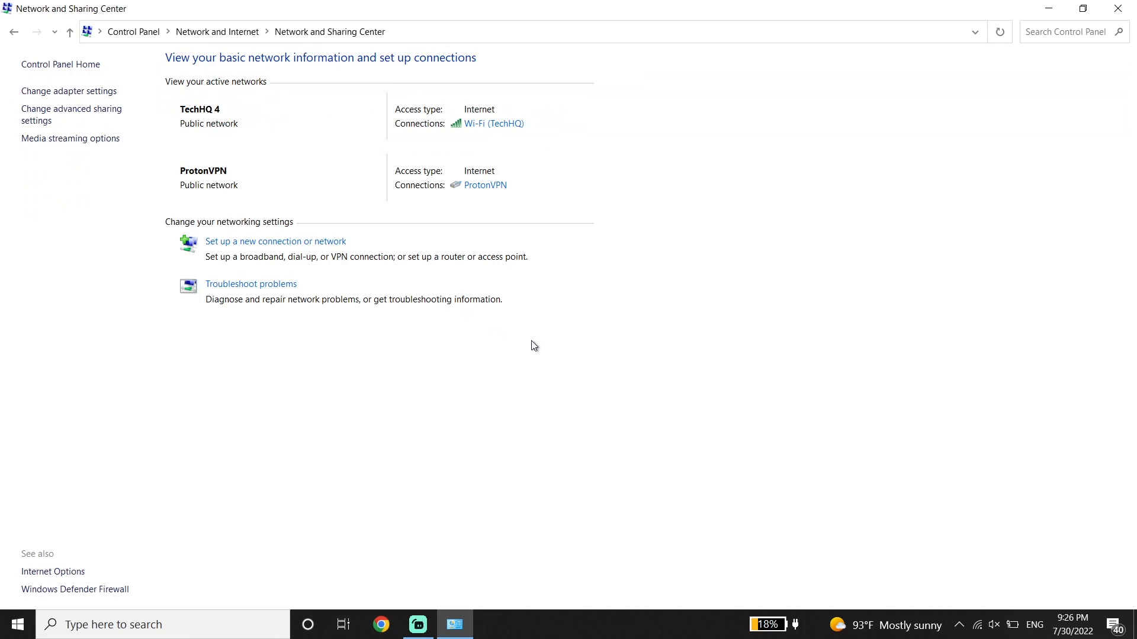
mouse_move(535, 134)
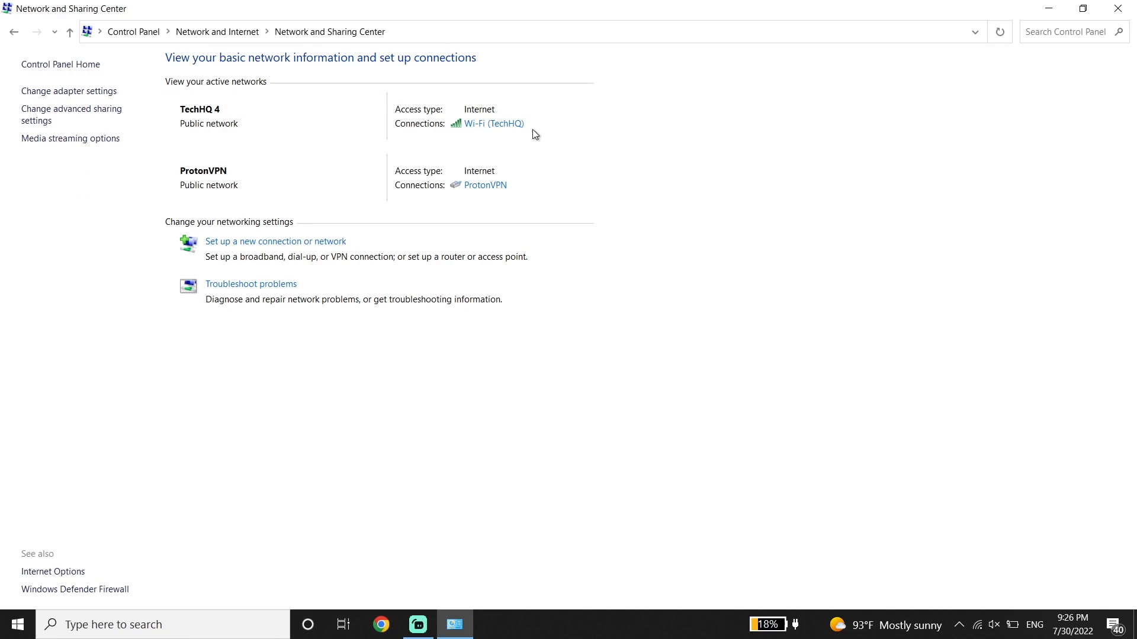
mouse_move(492, 123)
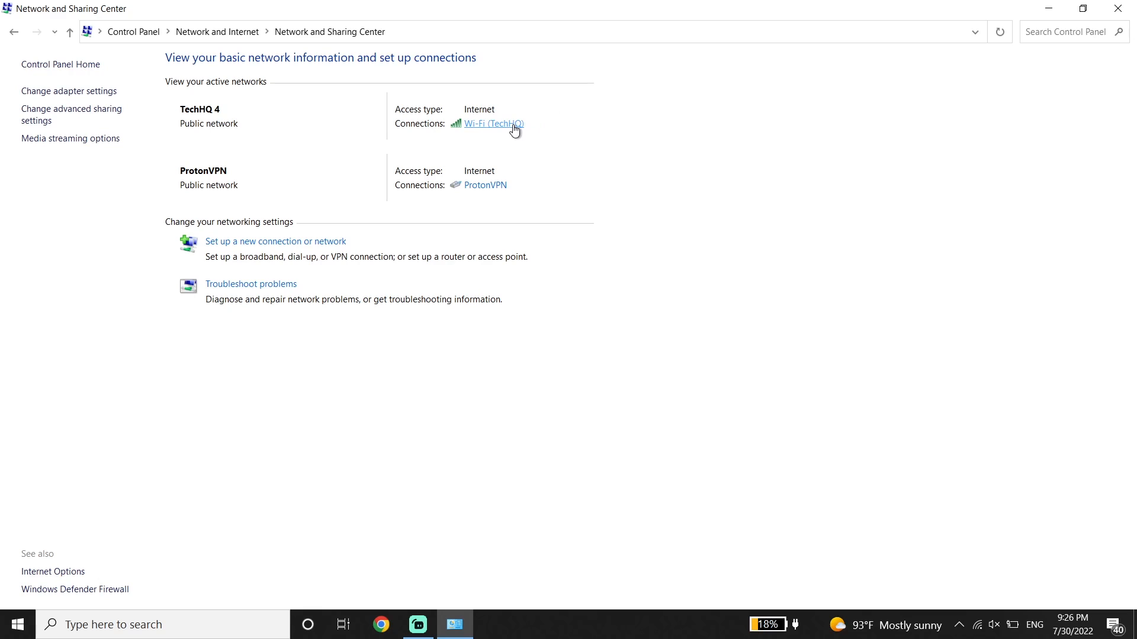
Reach the Wi-Fi connection's TCP/IPv4 properties and begin editing the preferred DNS server
click(492, 123)
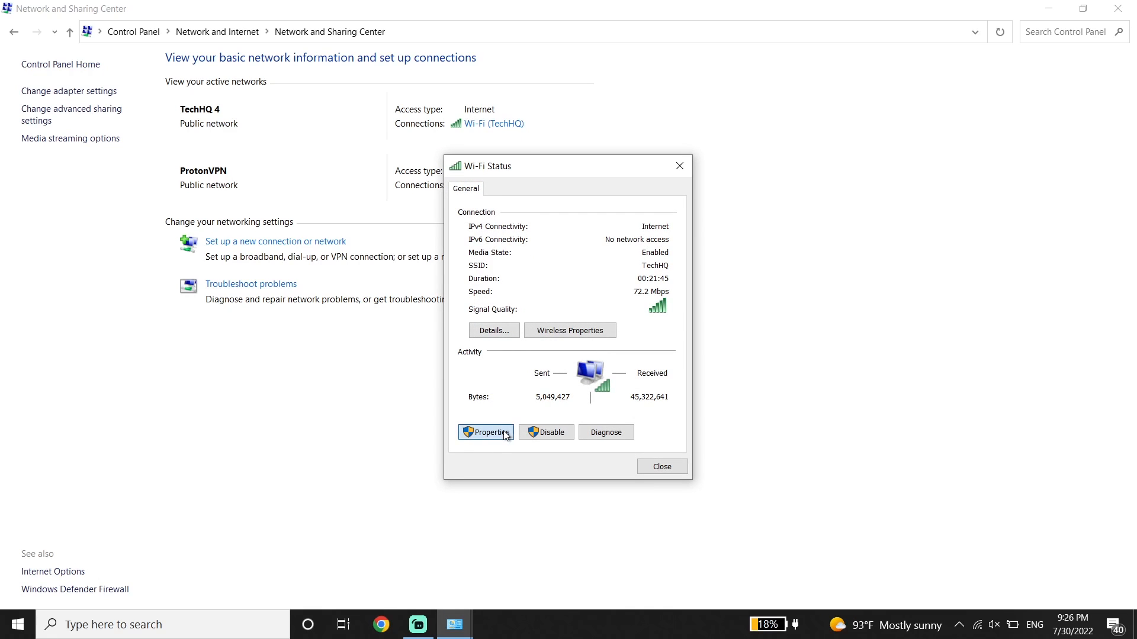
click(486, 433)
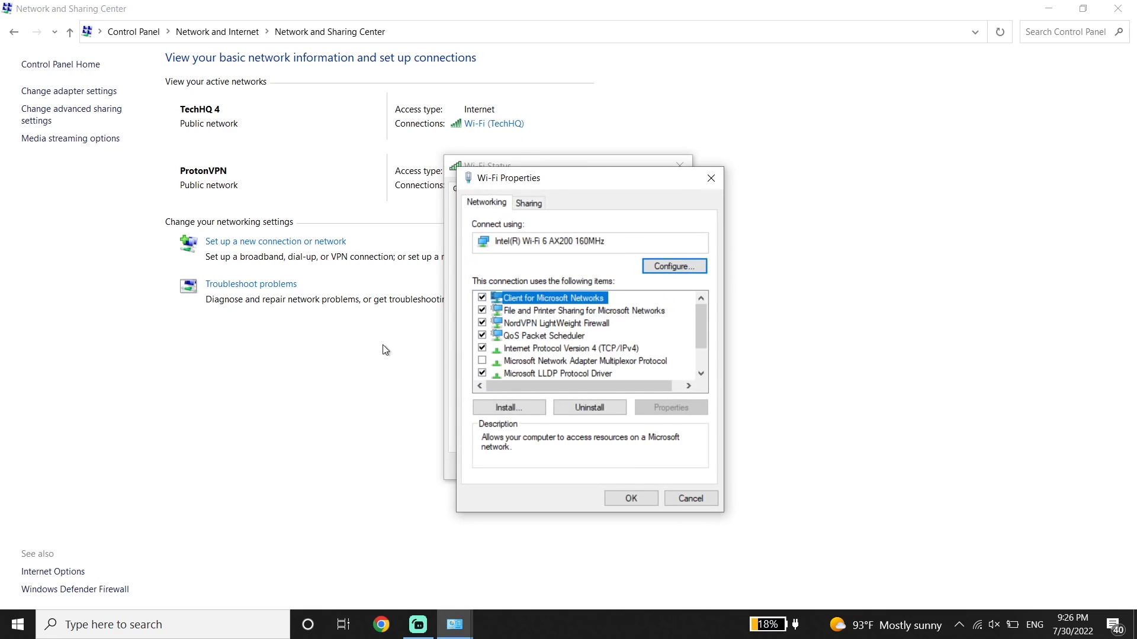
click(571, 348)
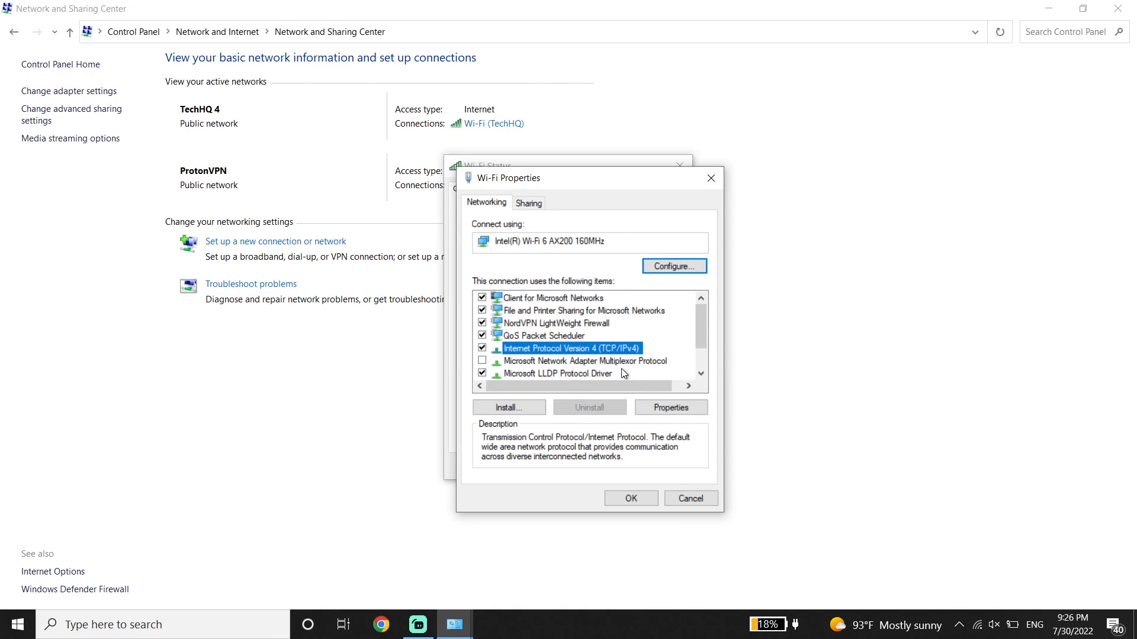
click(671, 406)
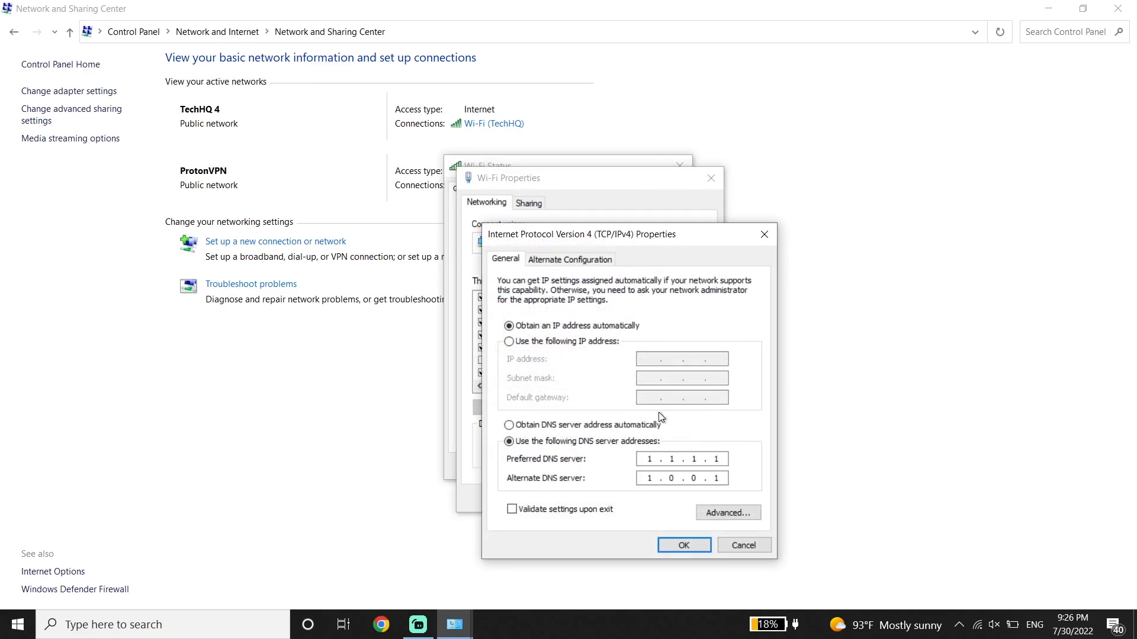
click(510, 425)
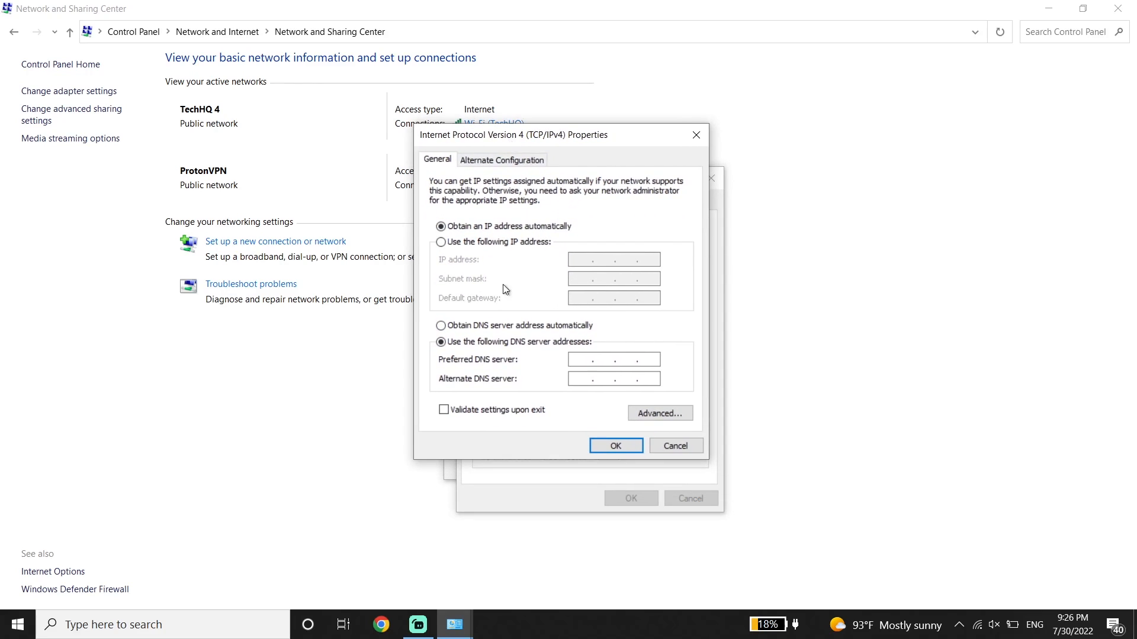
mouse_move(548, 386)
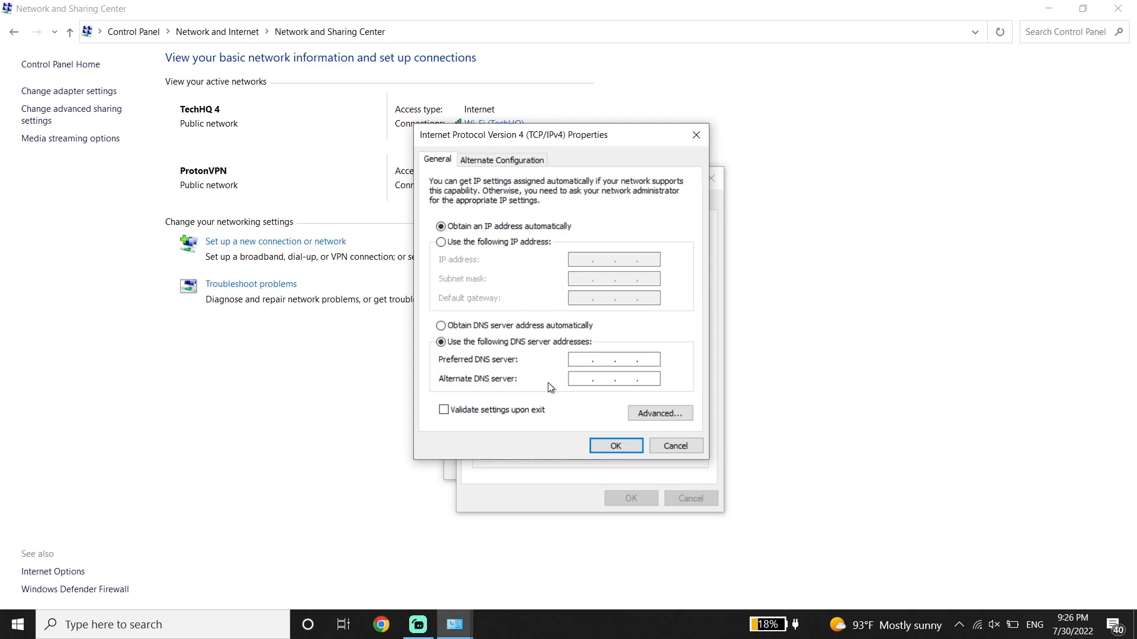
Enter DNS servers 8.8.8.8 and 8.4.4.8, confirm them and close the Wi-Fi properties
text(8.8.8.)
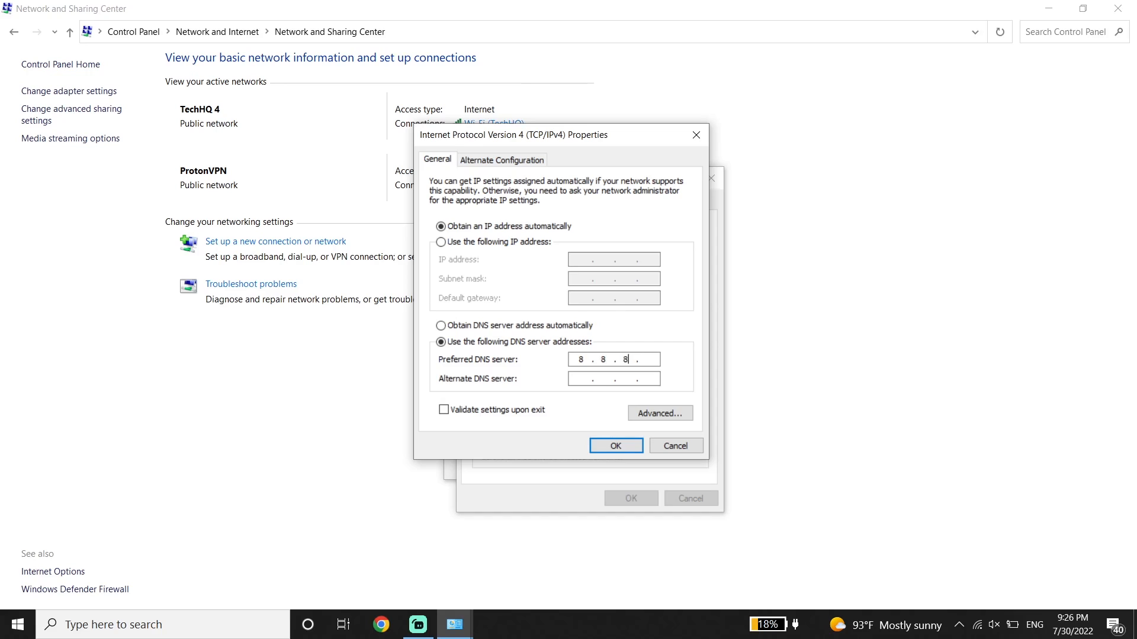
text(8)
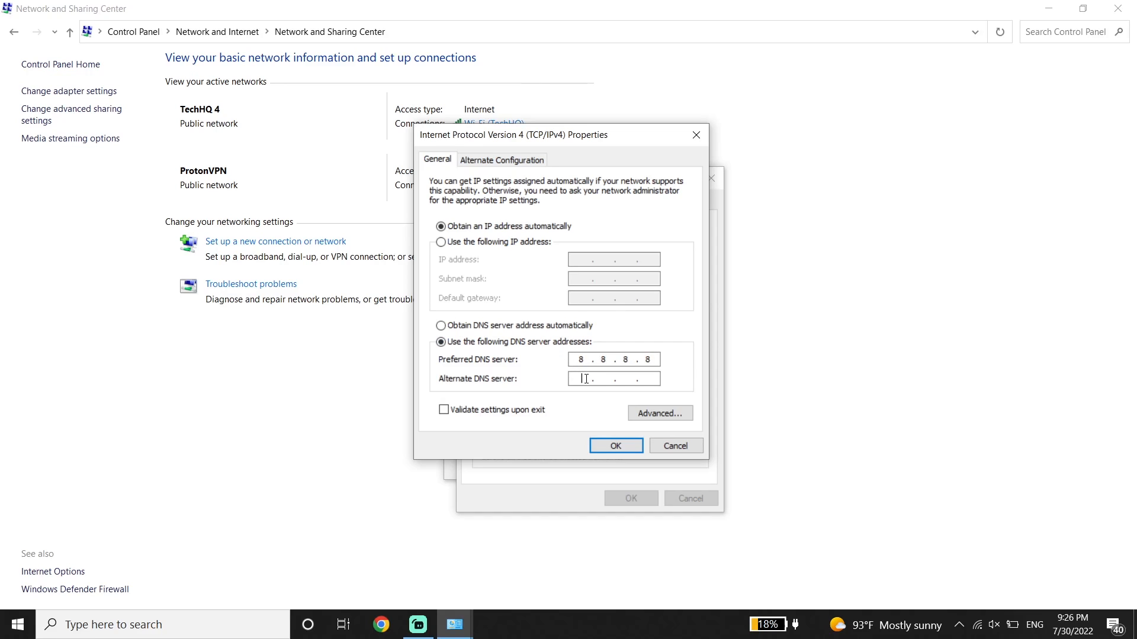
text(8.4.4.)
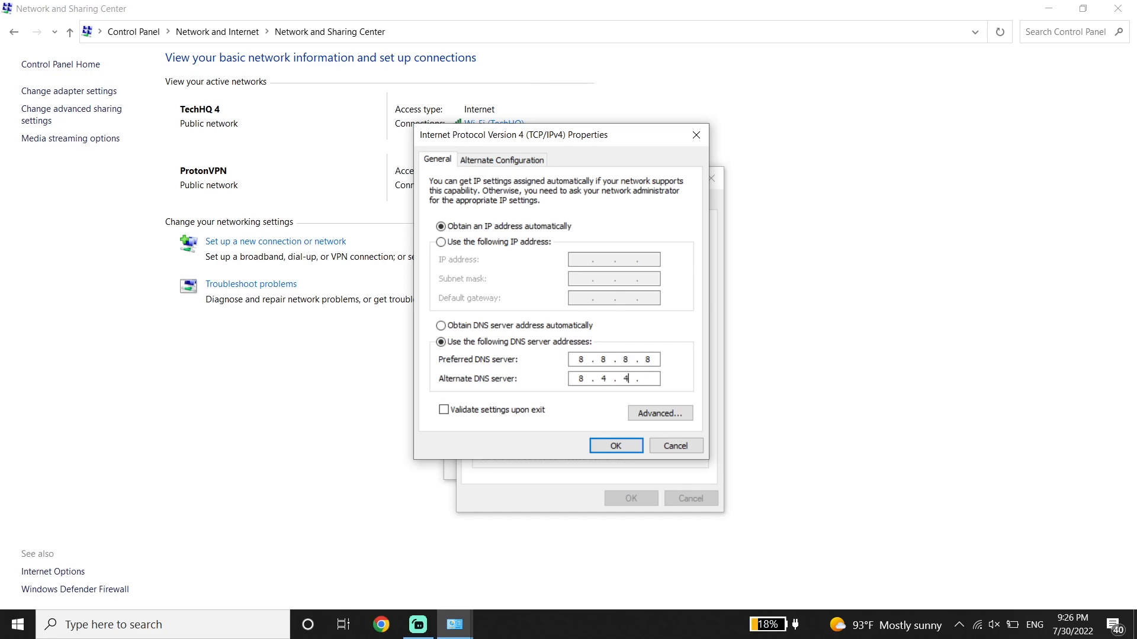
text(8)
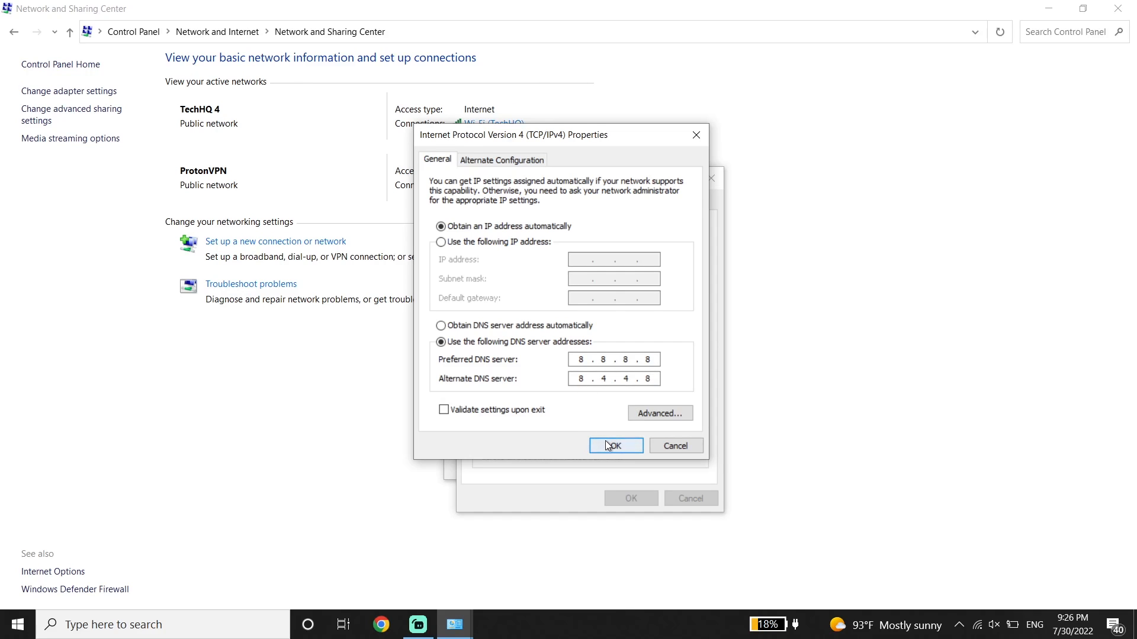
click(614, 445)
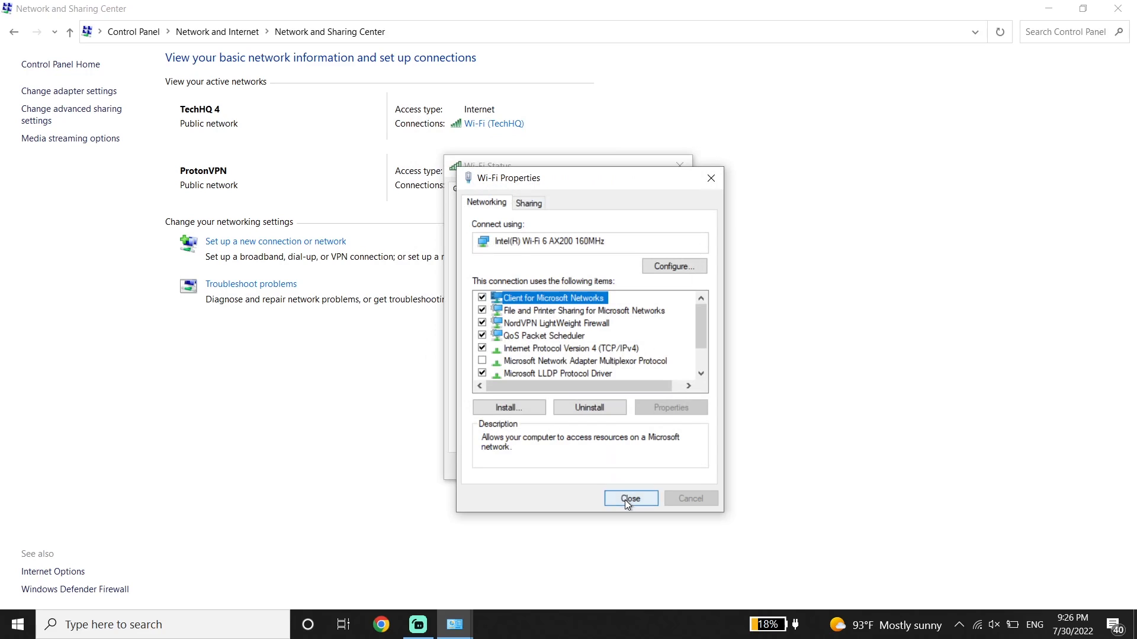
click(629, 499)
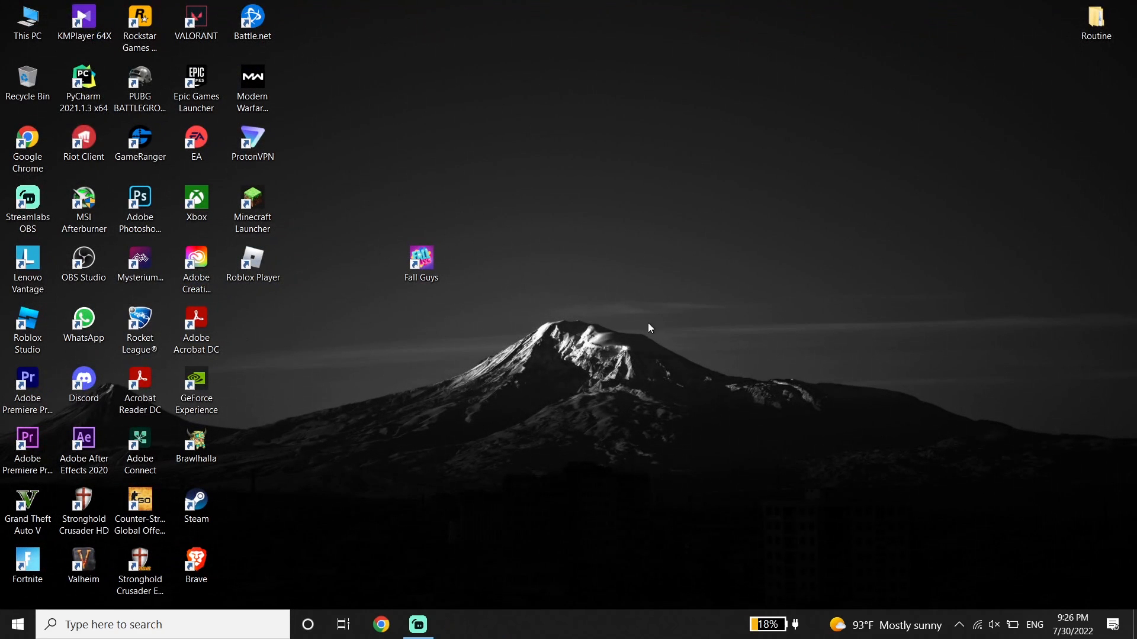
Search for 'cmd' and launch Command Prompt as administrator
click(160, 623)
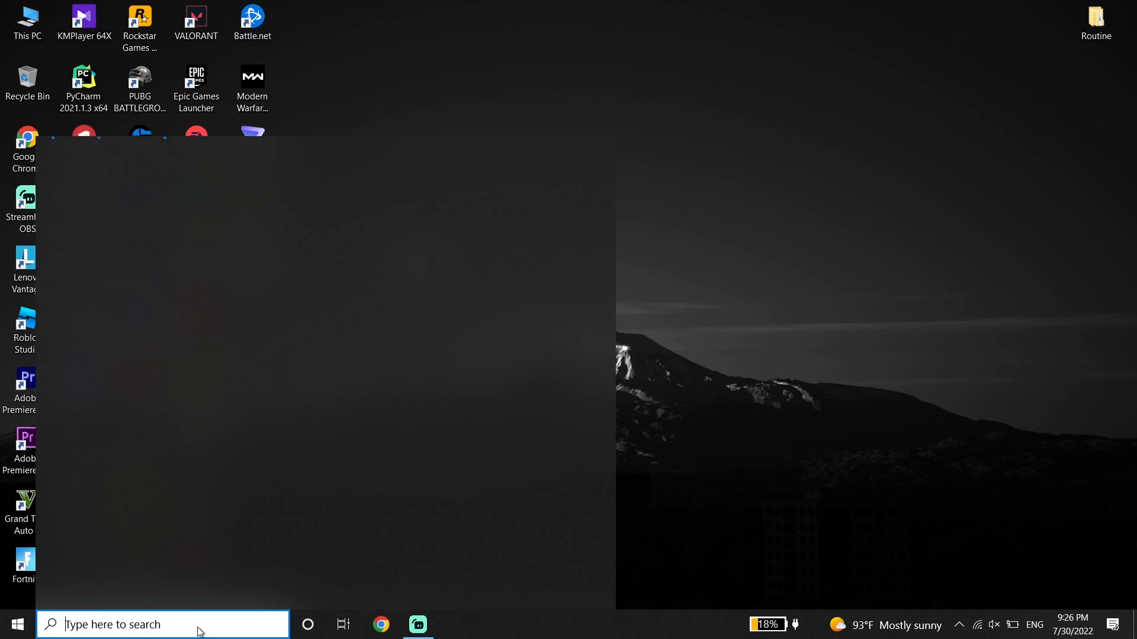
text(cmd)
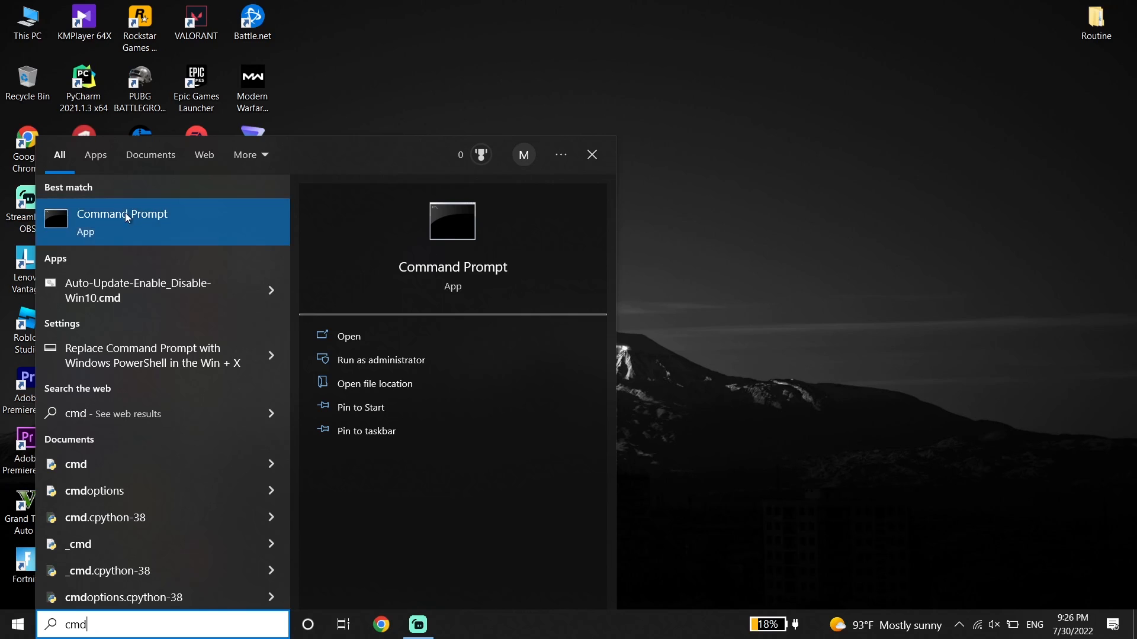
right_click(122, 222)
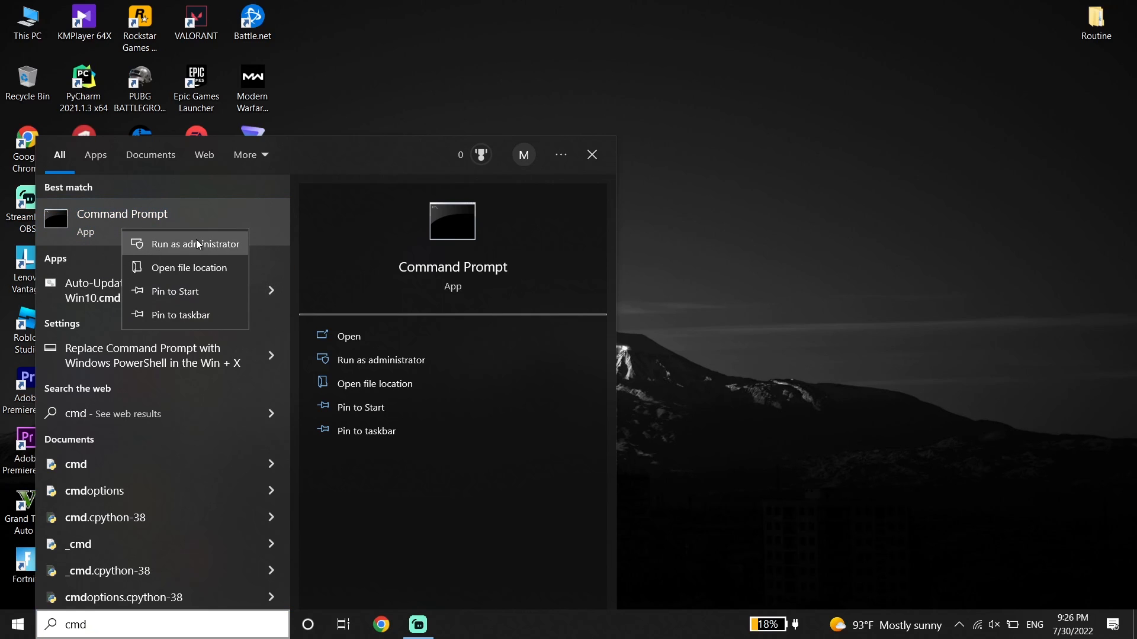
click(196, 244)
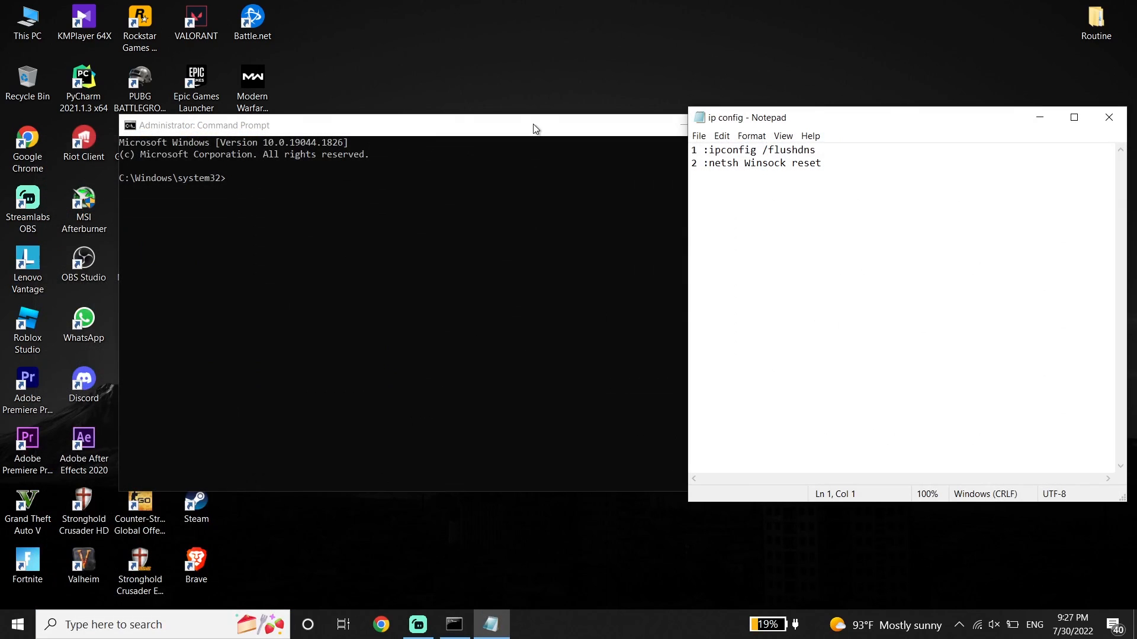
mouse_move(712, 149)
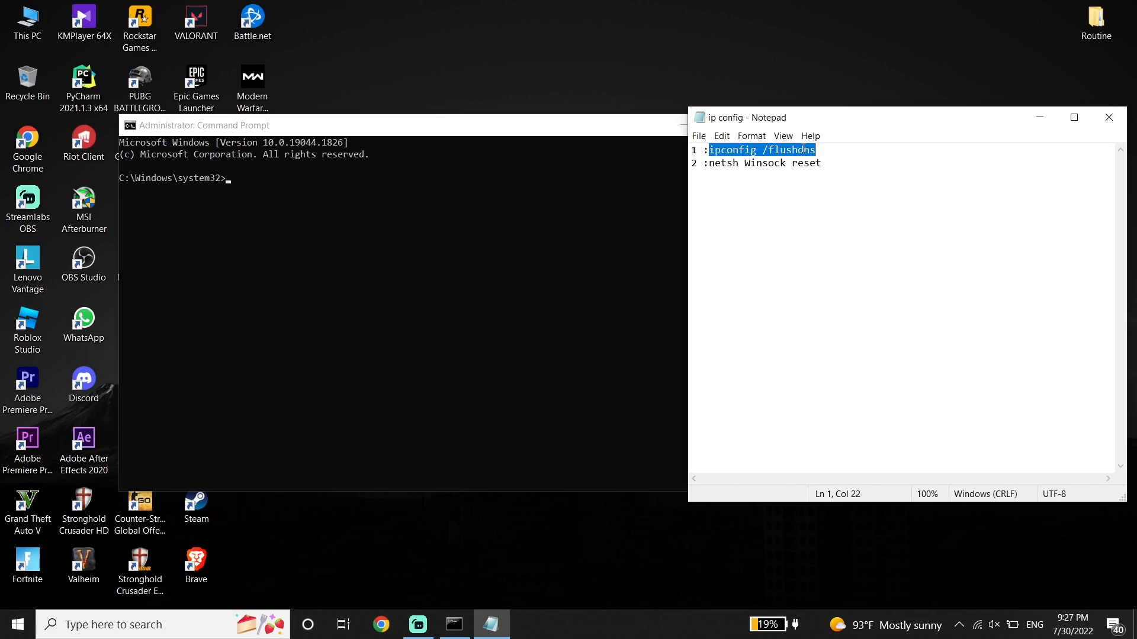
mouse_move(756, 234)
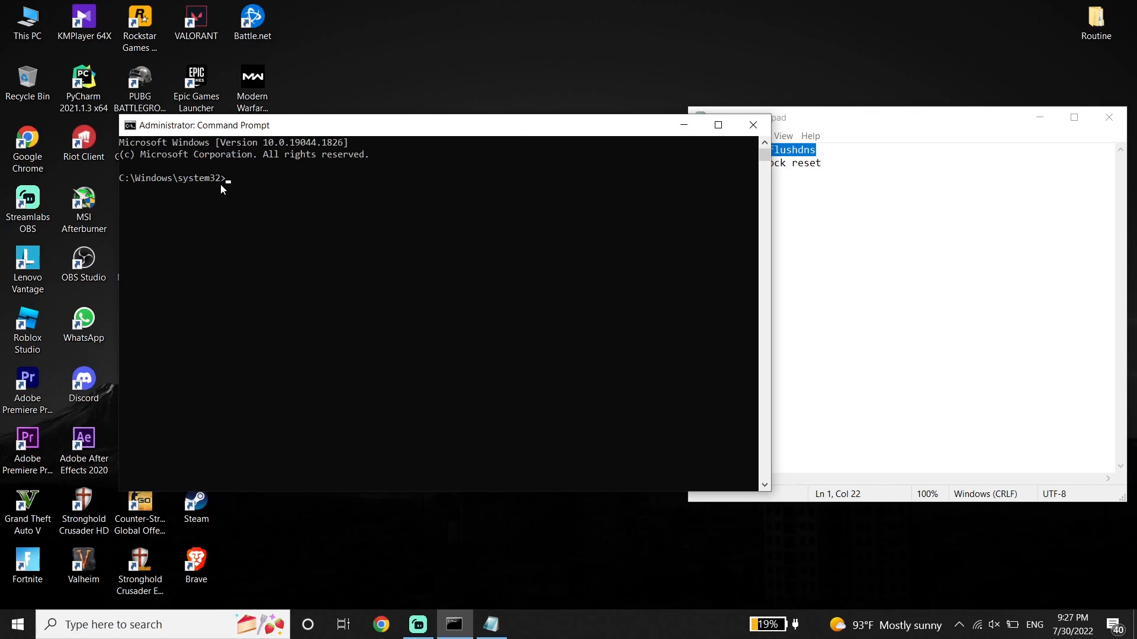
Enter the ipconfig /flushdns command at the administrator prompt
text(ipconfig /flushdns)
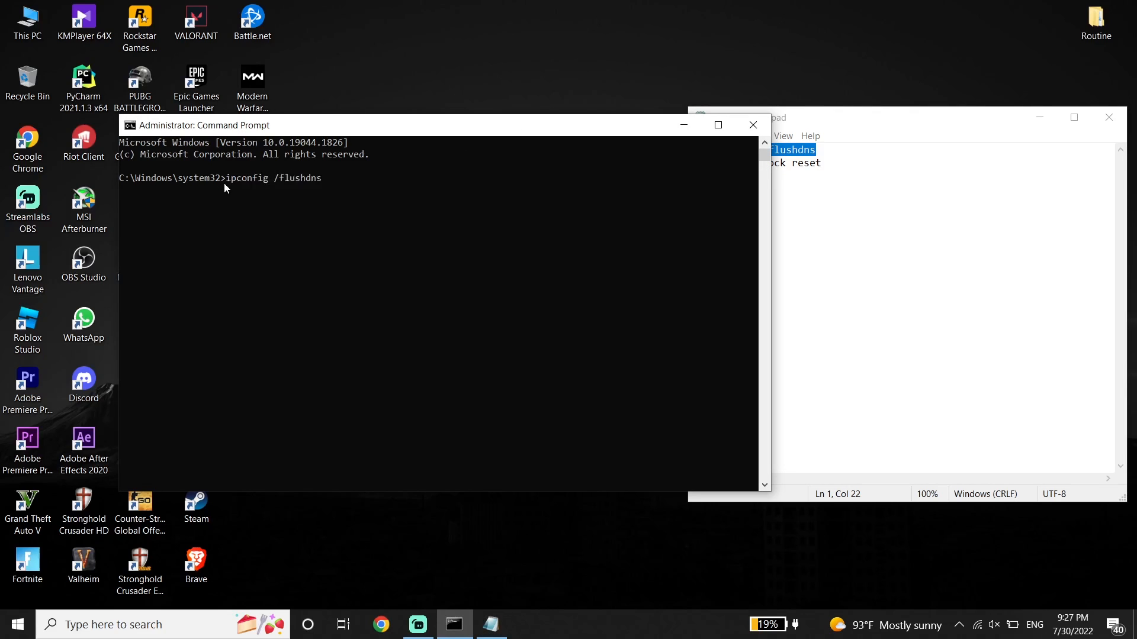
mouse_move(508, 202)
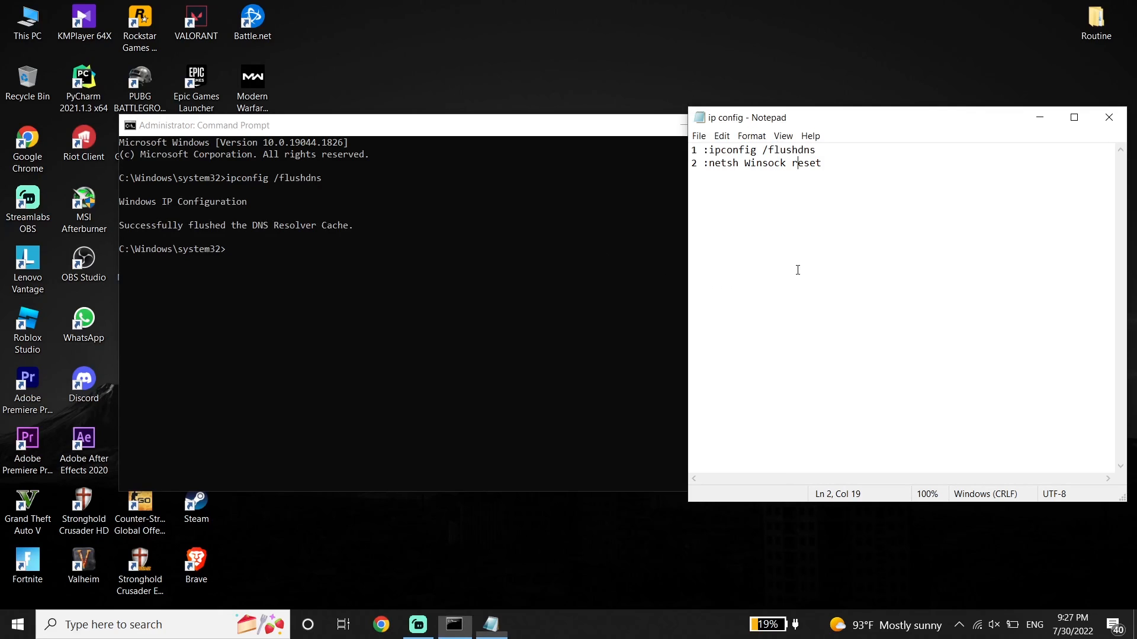
Copy 'netsh Winsock reset' from Notepad and run it in Command Prompt
double_click(724, 162)
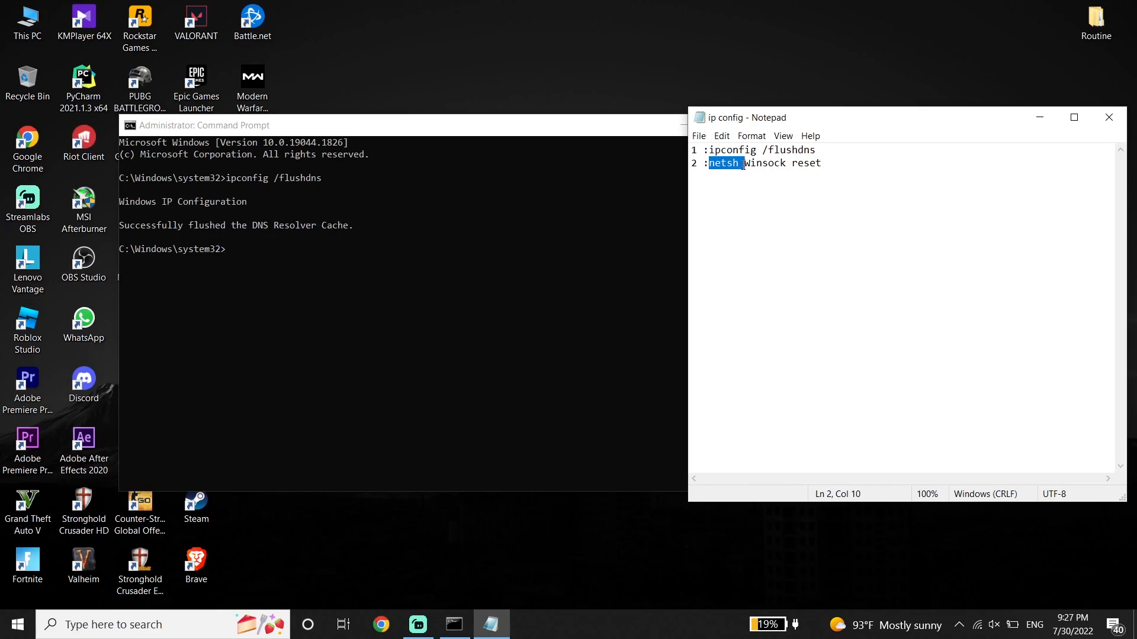
right_click(812, 164)
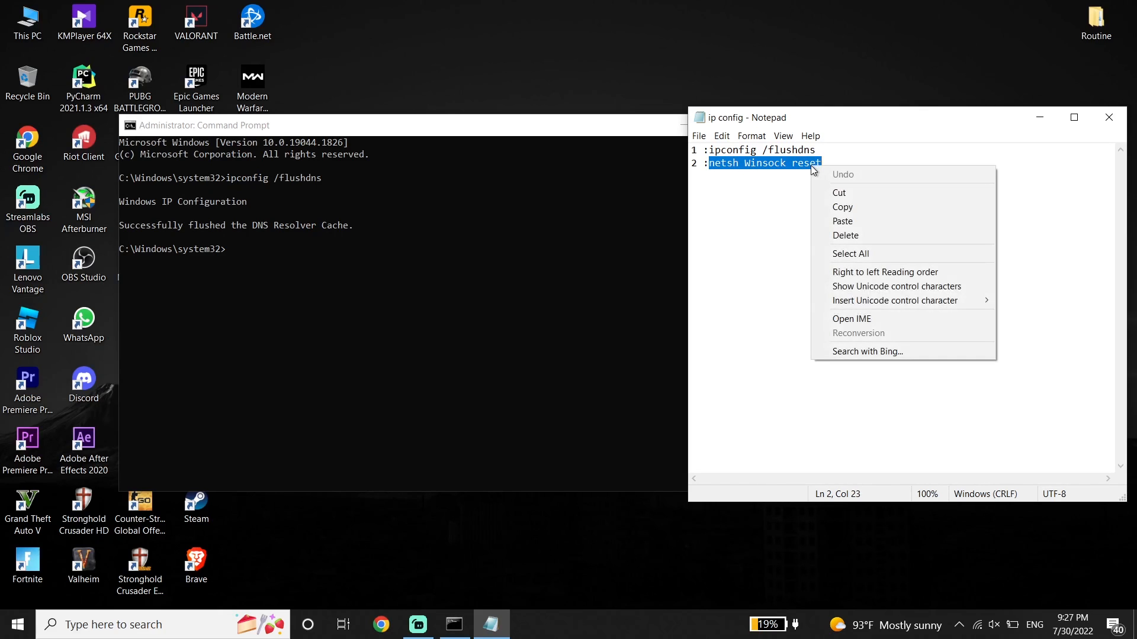
click(468, 301)
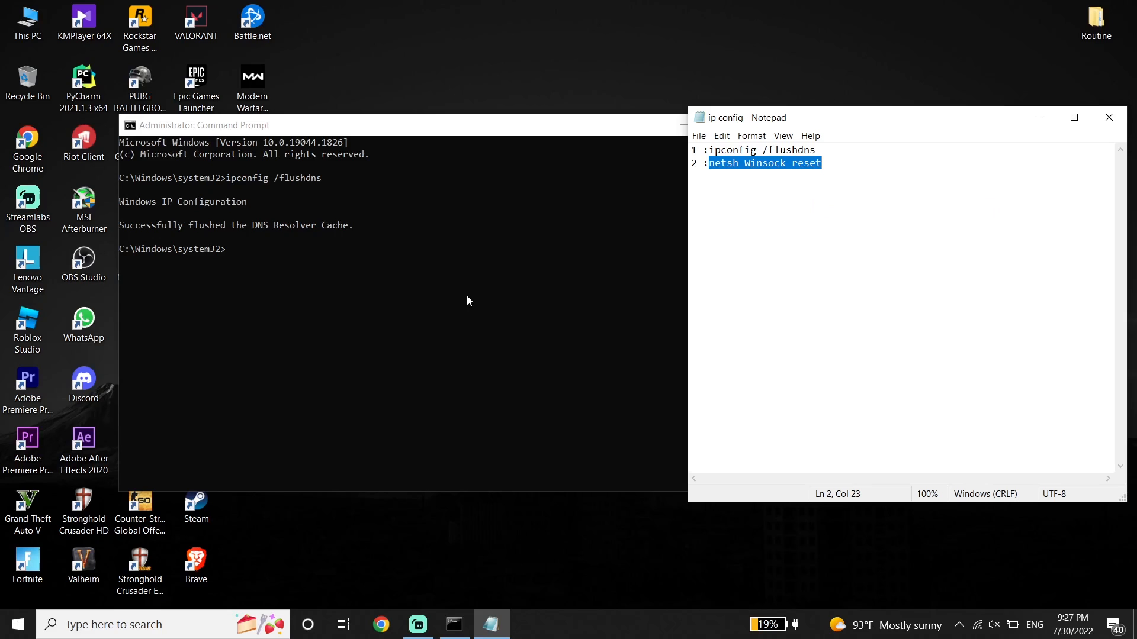
click(399, 290)
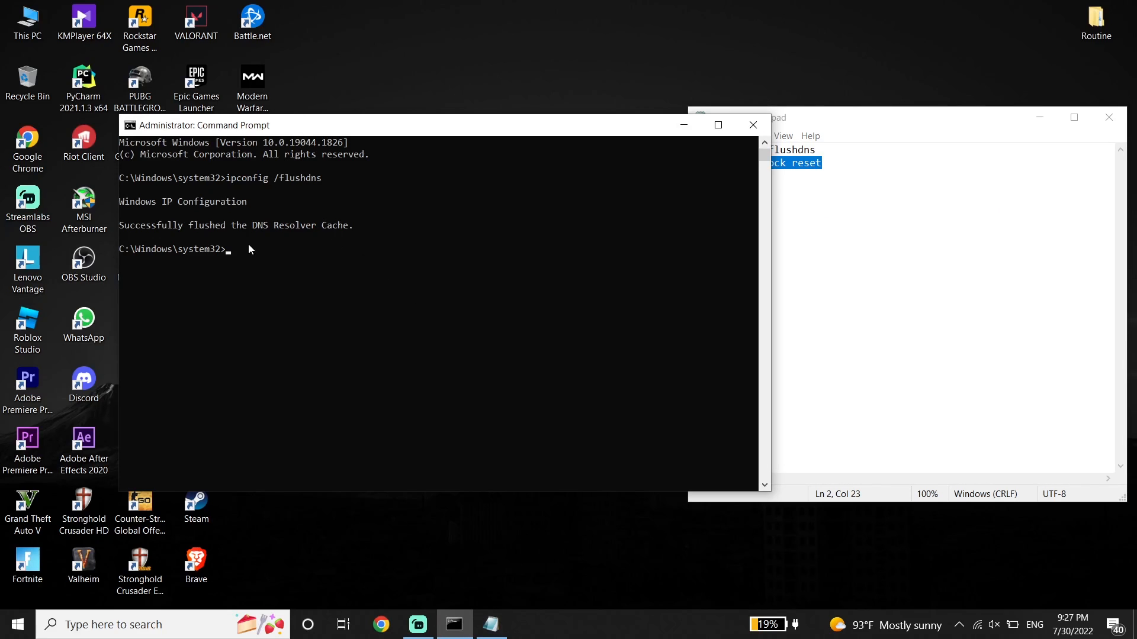
text(netsh Winsock reset)
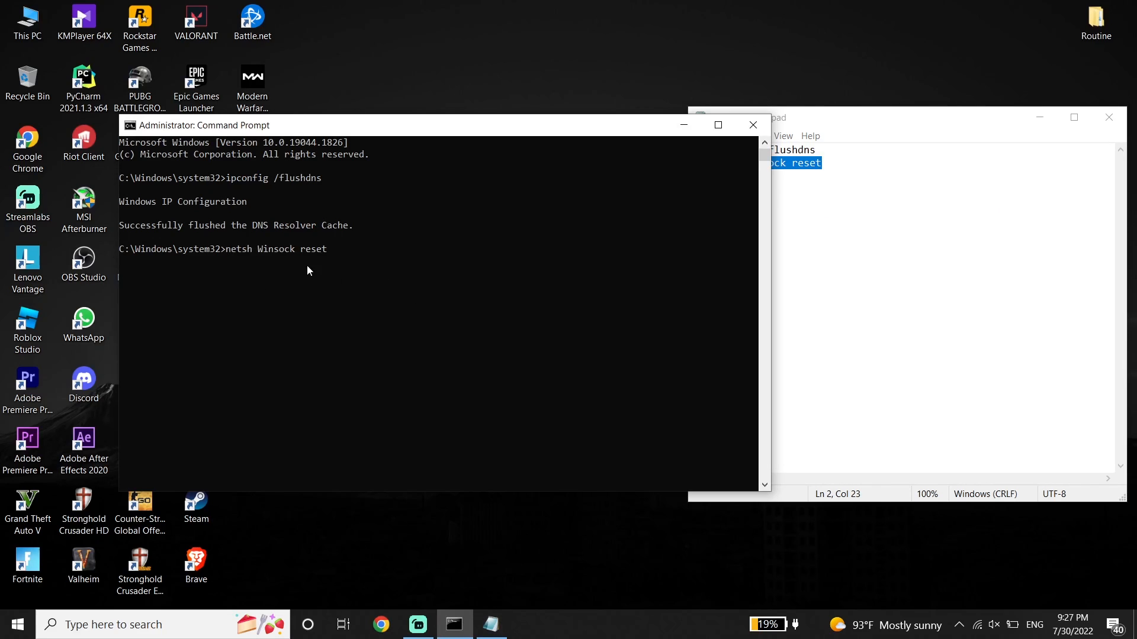
key(Return)
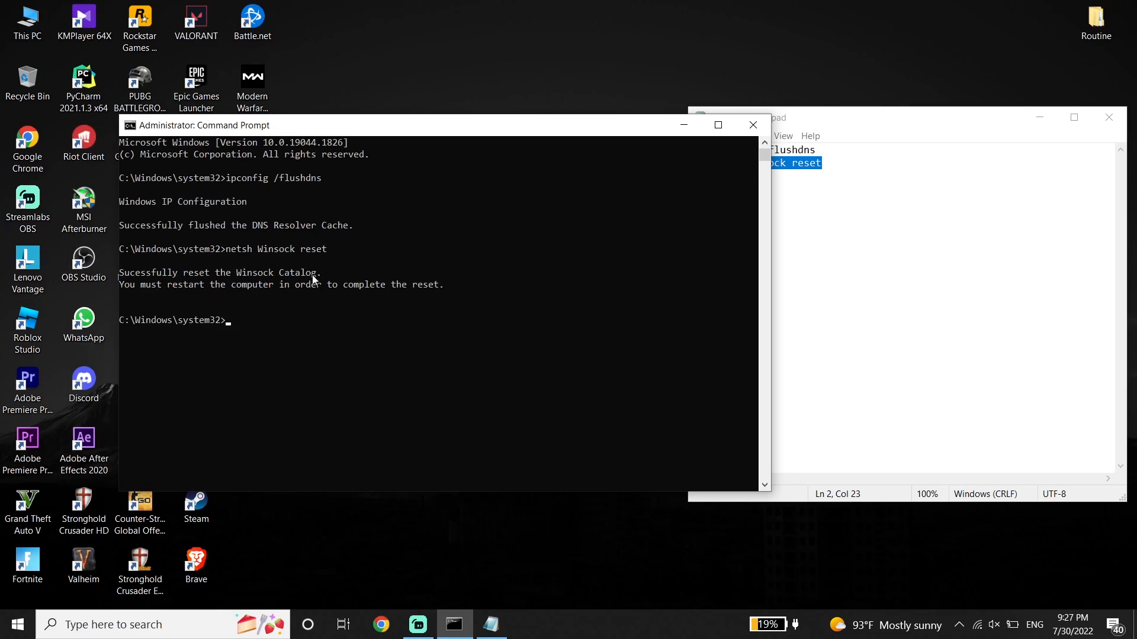
mouse_move(276, 353)
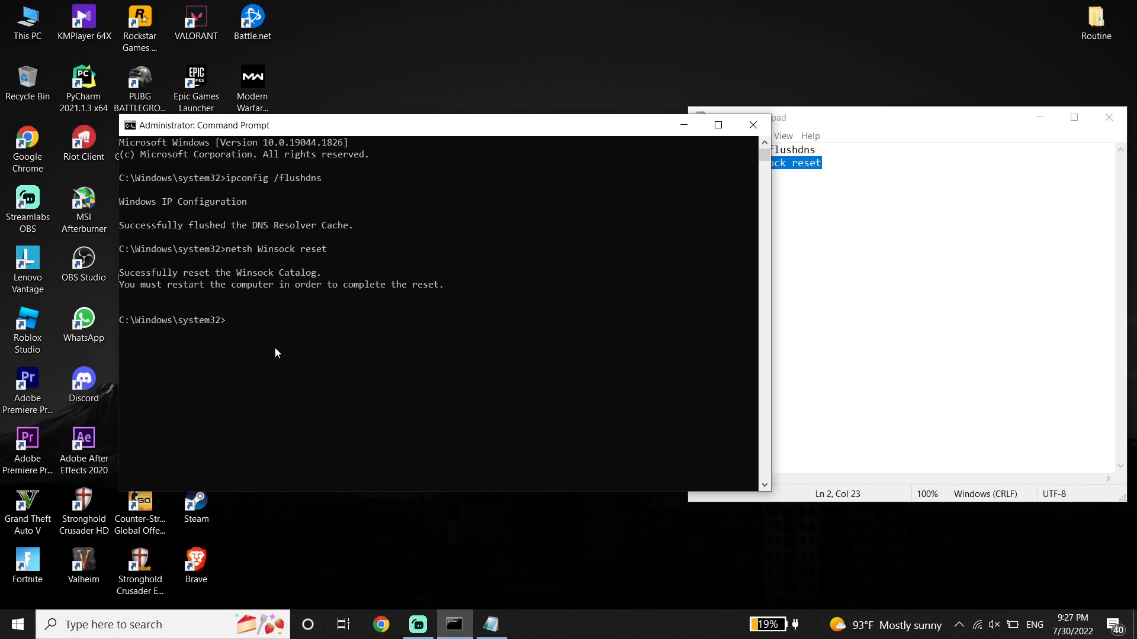
text(E)
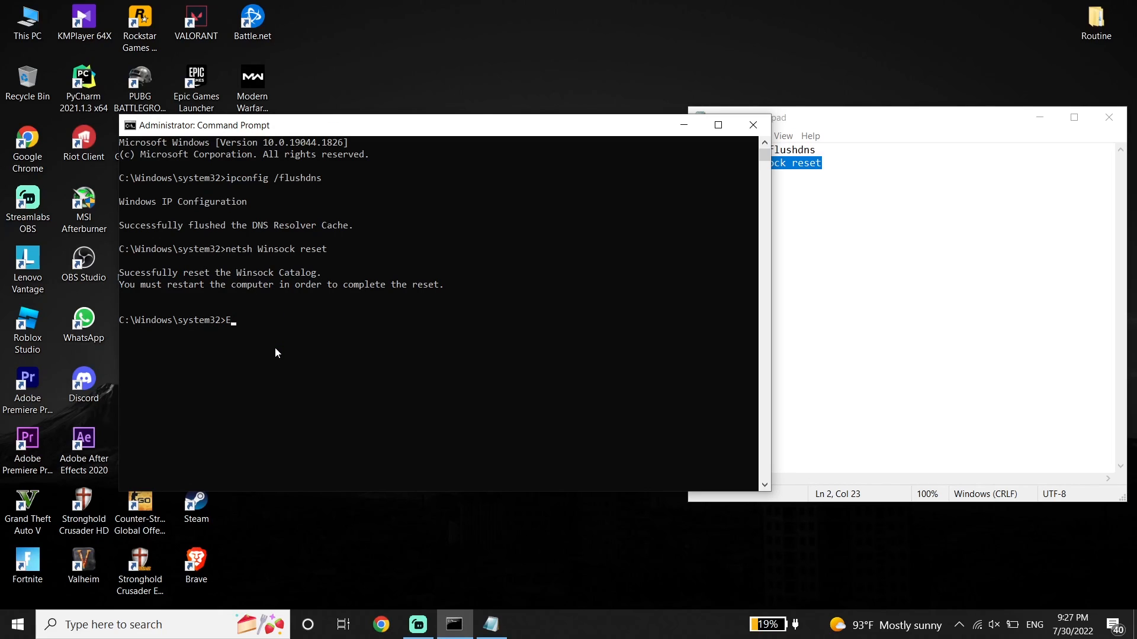
Exit Command Prompt and show the Start menu's power options for restarting
text(xit)
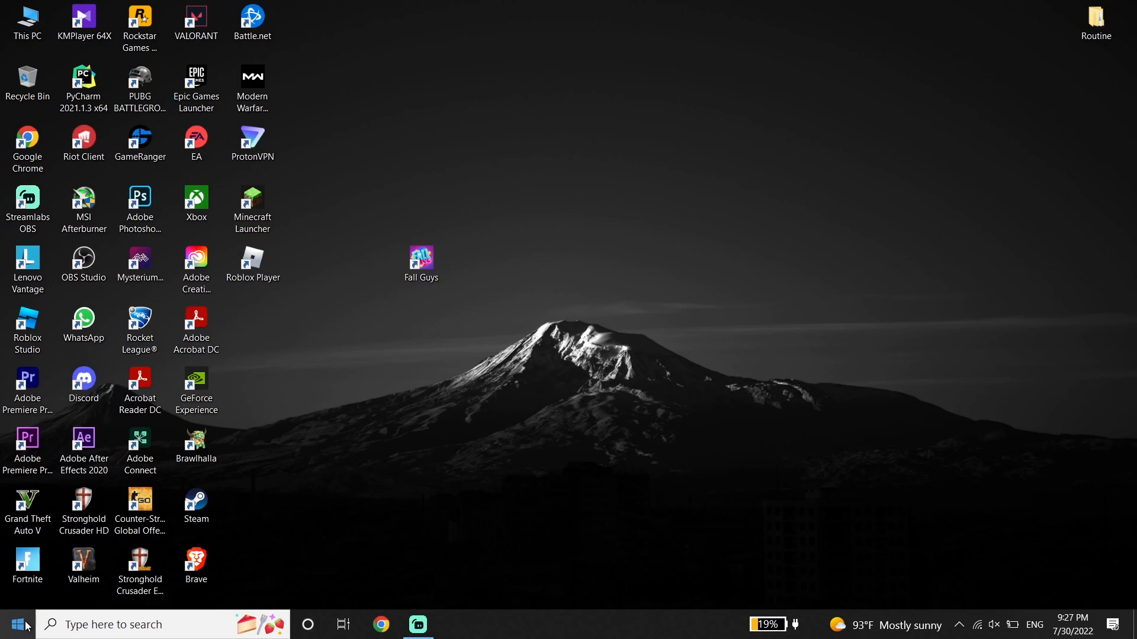
click(15, 624)
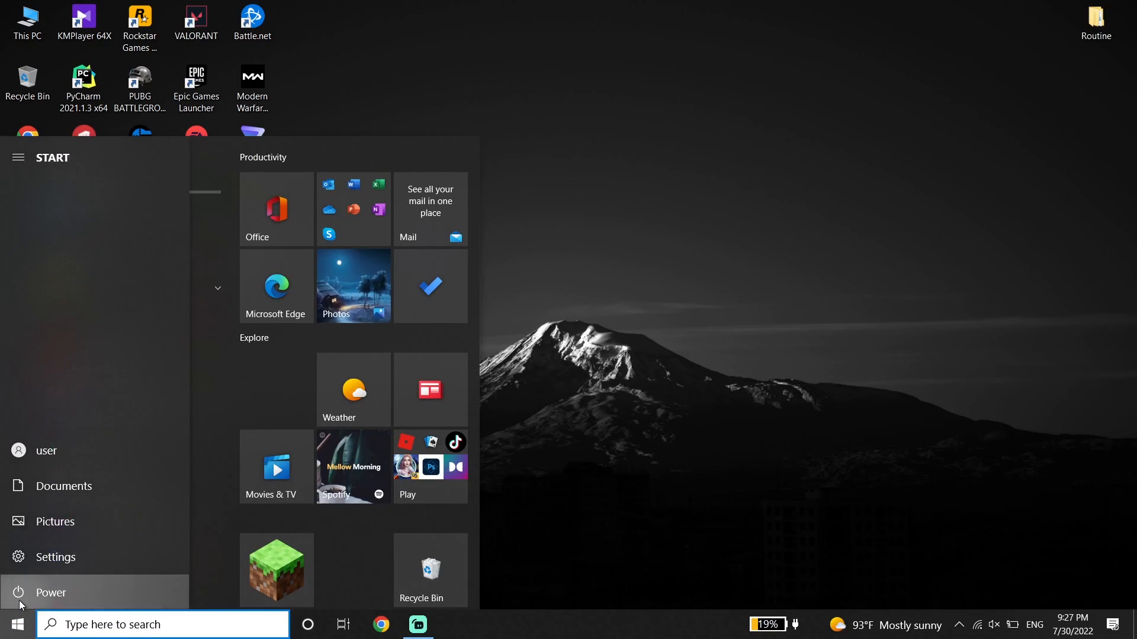
click(51, 592)
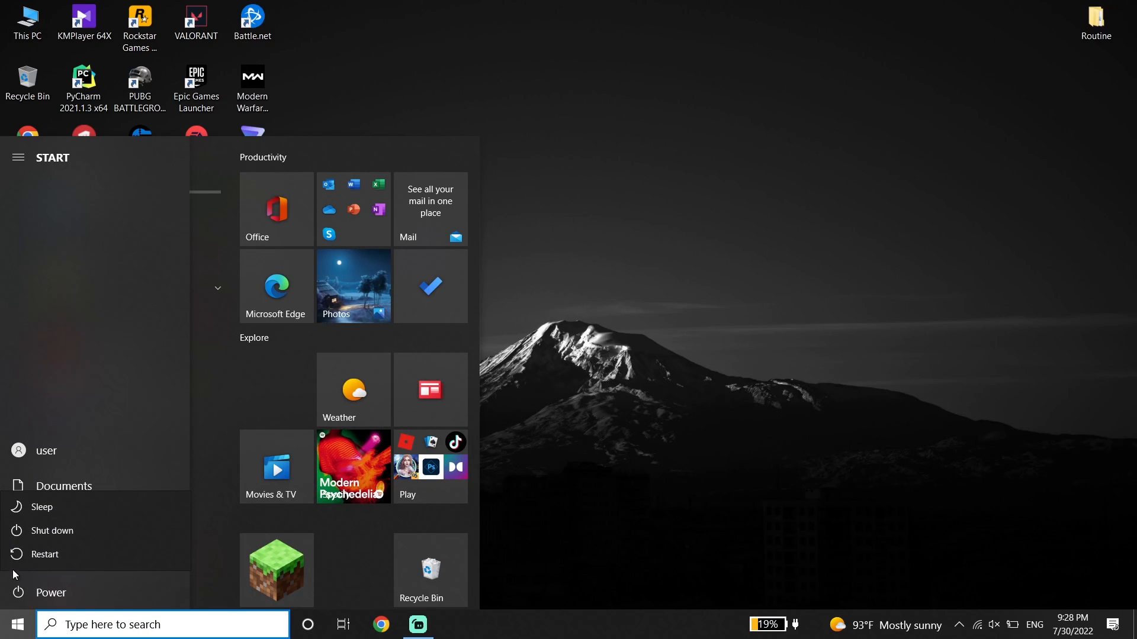
mouse_move(45, 554)
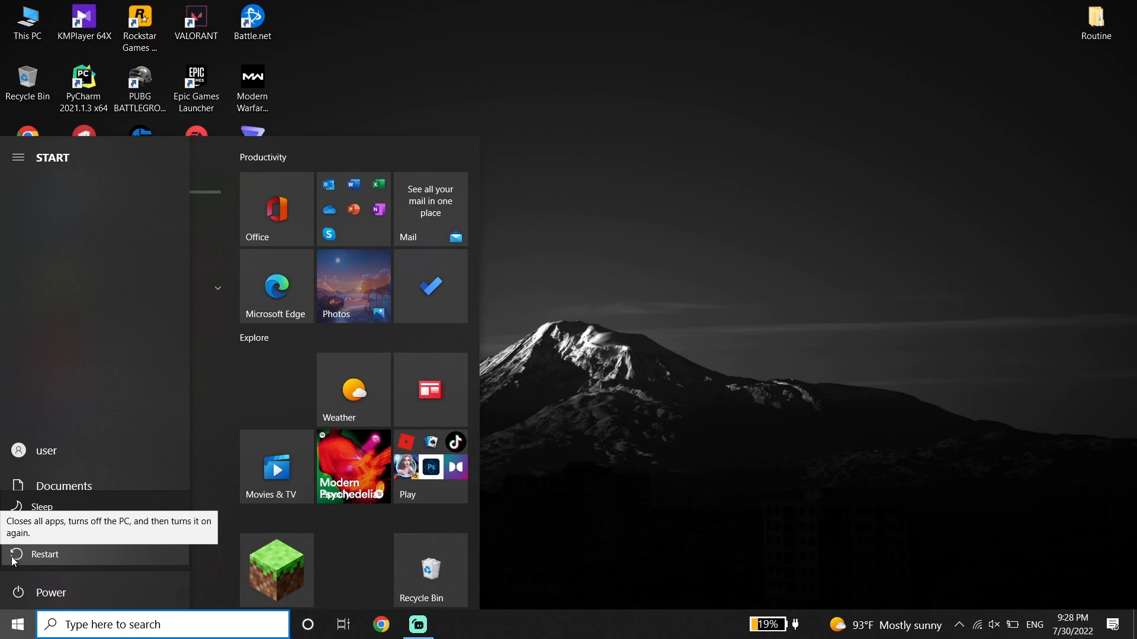